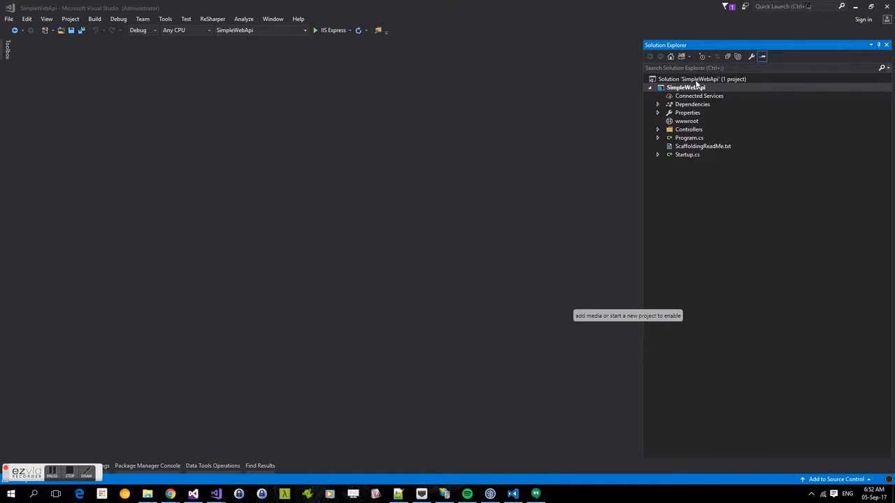
Step: Add a .NET Core class library named SimpleWebApi.Integration.Tests to the SimpleWebApi solution
{"action": "right_click", "coordinate": [699, 78]}
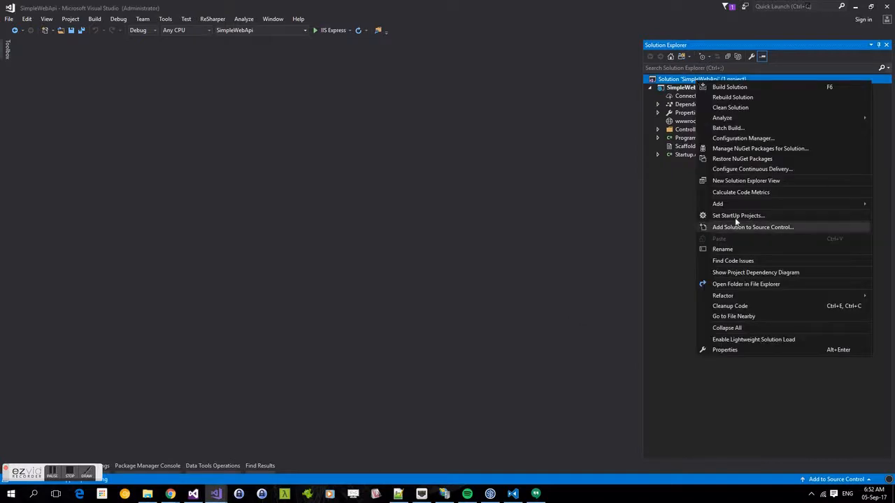
{"action": "left_click", "coordinate": [718, 204]}
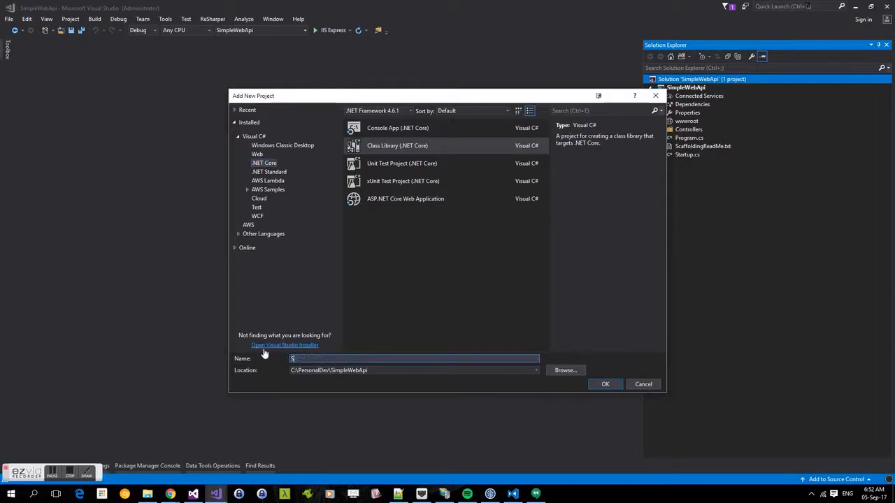
{"action": "type", "text": "SimpleWebApi.Integration.Tes"}
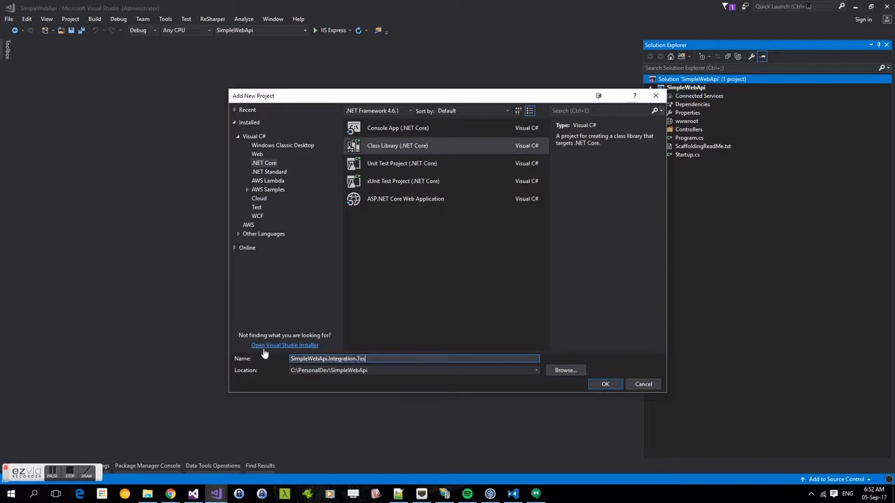
{"action": "left_click", "coordinate": [605, 384]}
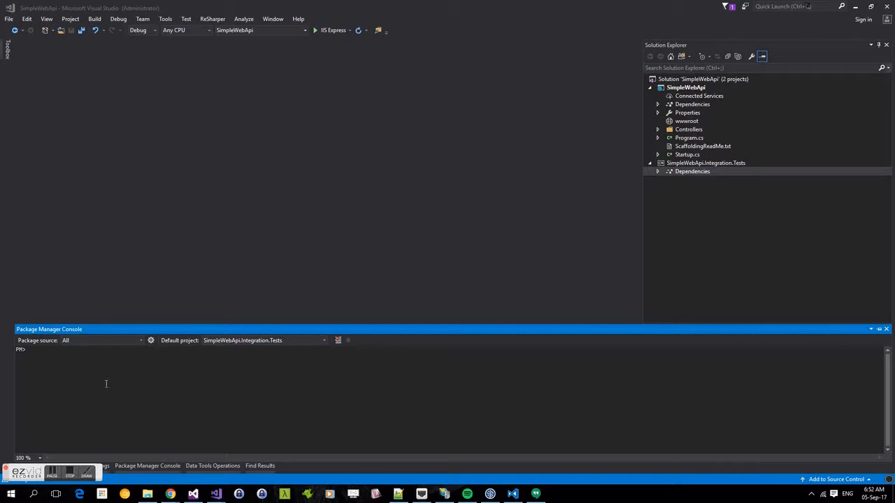
Step: Install the Microsoft.AspNetCore.TestHost and Microsoft.NET.Test.Sdk packages from the Package Manager Console
{"action": "type", "text": "Install-"}
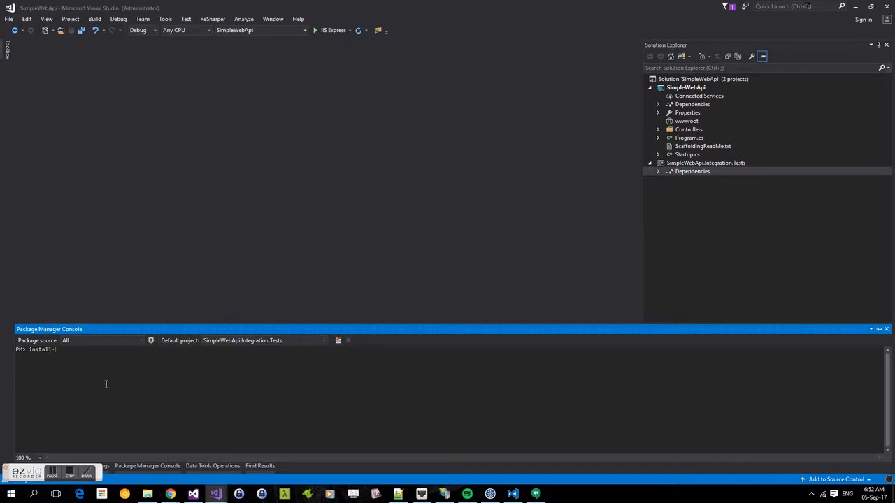
{"action": "type", "text": "package"}
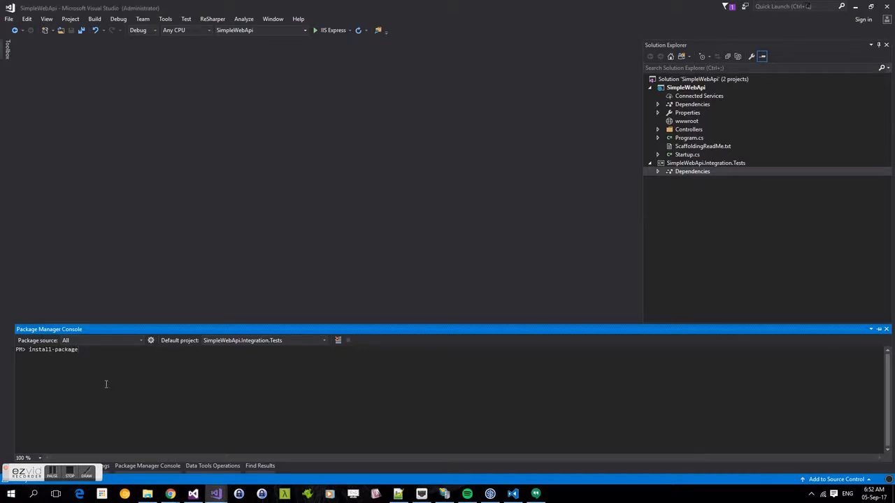
{"action": "type", "text": "Microsoft.AspNetCore.TestHost"}
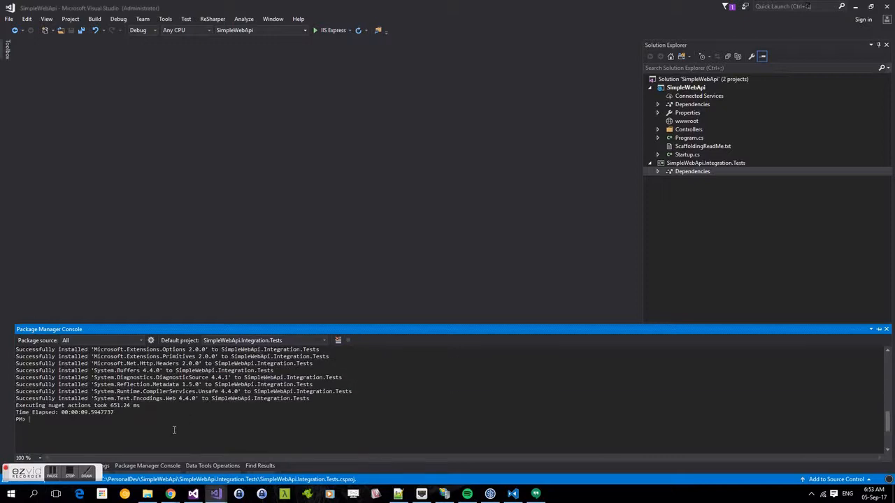
{"action": "type", "text": "install-package Microsoft.A"}
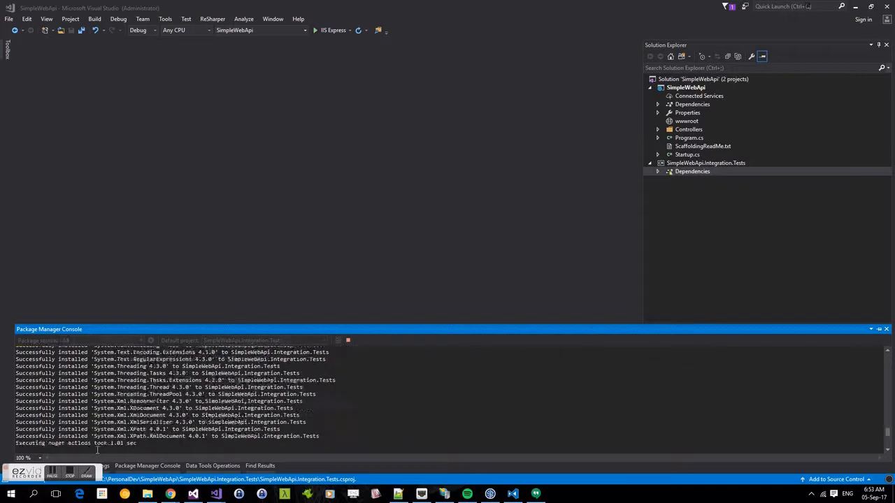
{"action": "type", "text": "install-package Microsoft.NET.Test.Sd"}
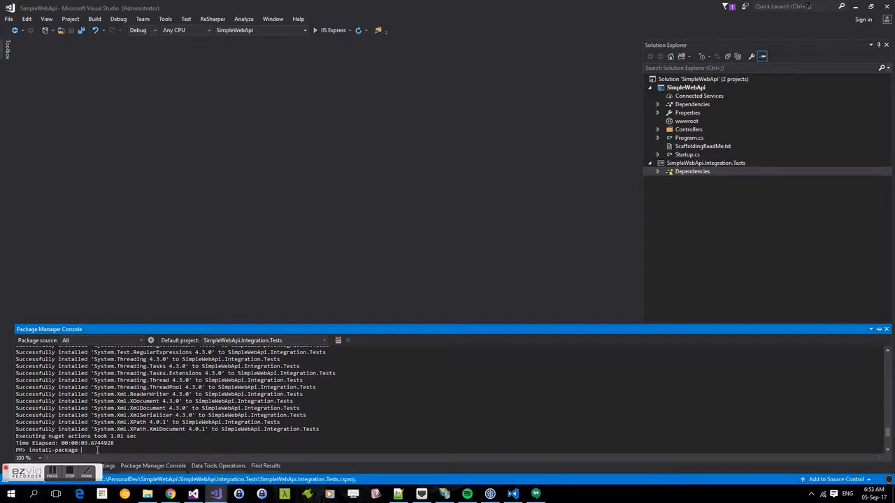
Step: Install the xUnit, xunit.runner.visualstudio and FluentAssertions packages
{"action": "type", "text": "XUnit"}
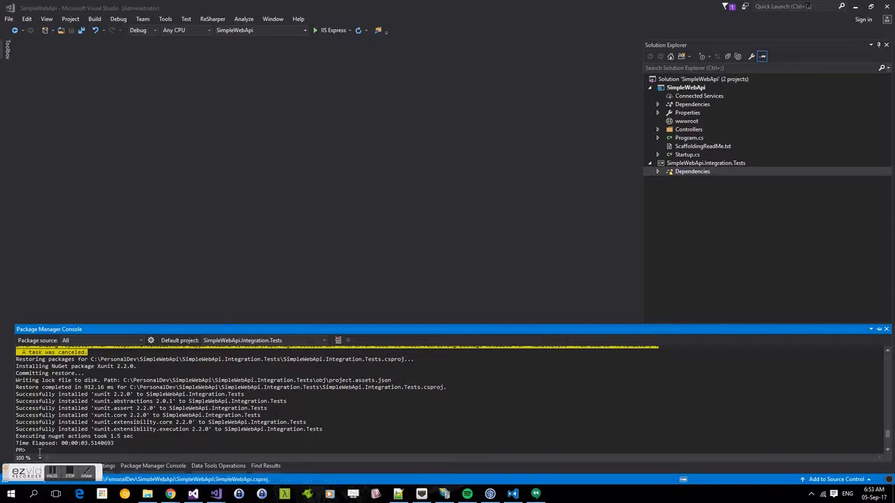
{"action": "type", "text": "install-package"}
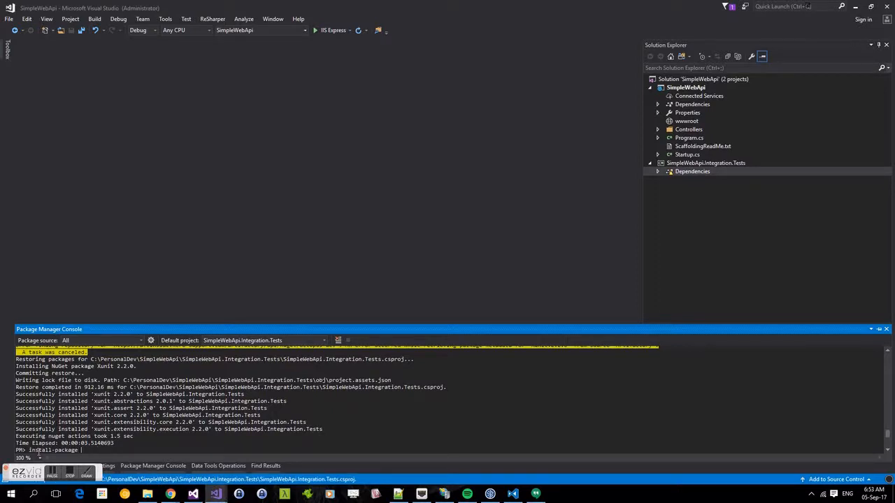
{"action": "type", "text": "Xunit.runner.visualstudio"}
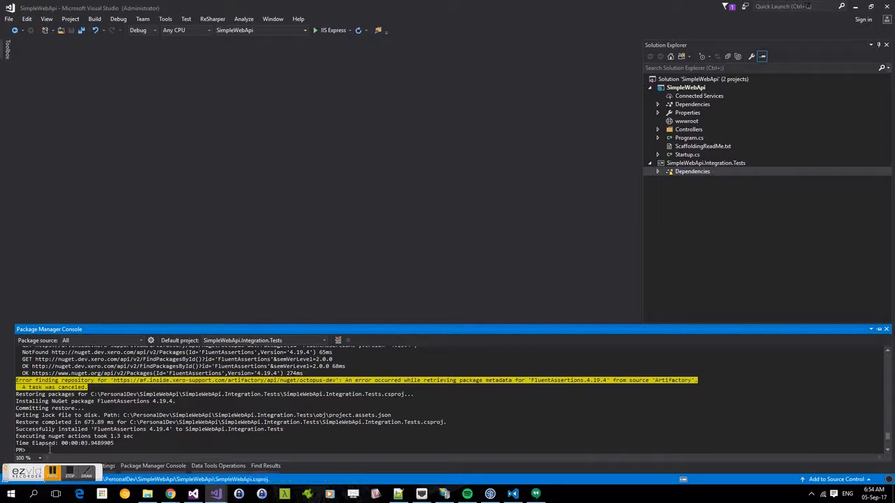
{"action": "left_click", "coordinate": [266, 466]}
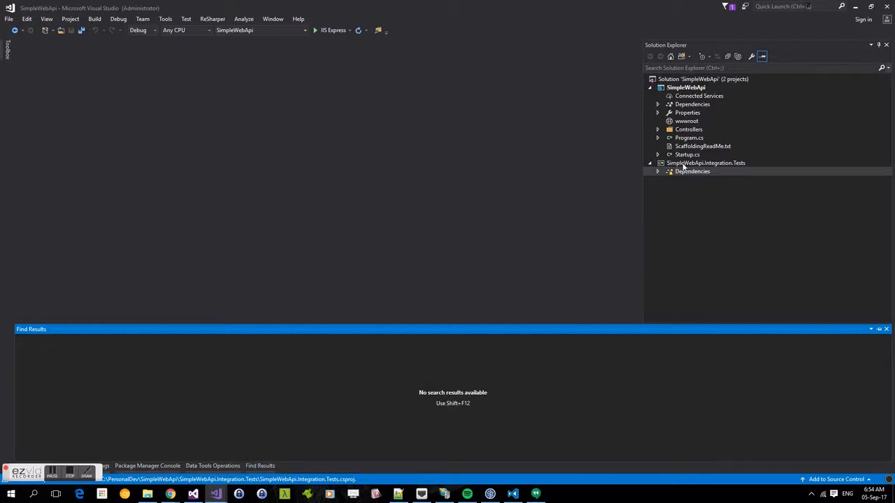
Step: Add a project reference from SimpleWebApi.Integration.Tests to SimpleWebApi
{"action": "left_click", "coordinate": [692, 171]}
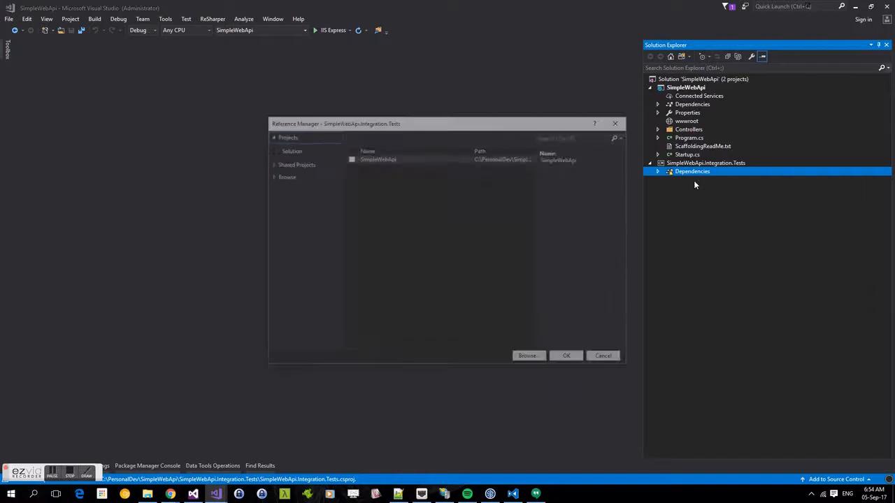
{"action": "left_click", "coordinate": [351, 158]}
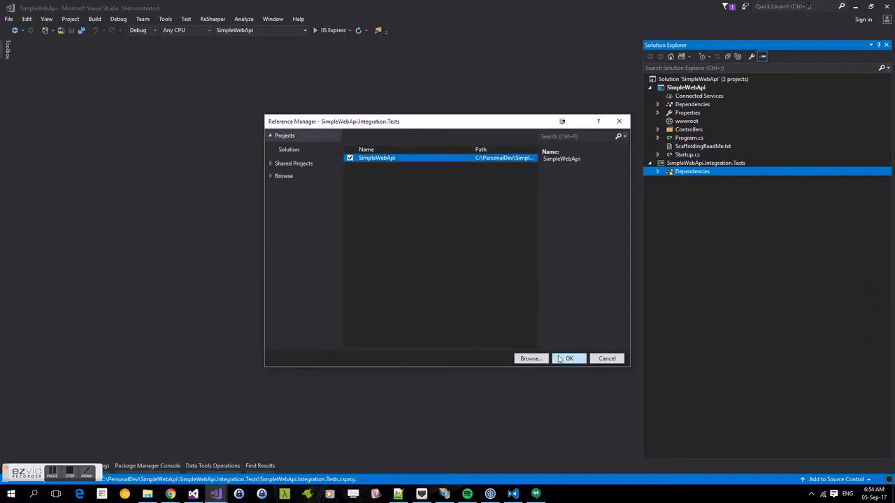
{"action": "left_click", "coordinate": [569, 358]}
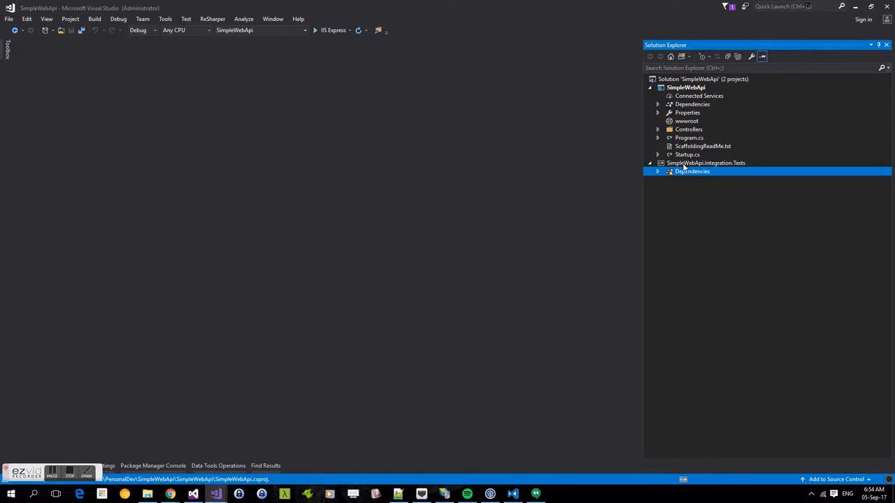
Step: Create a new folder named Fixtures in SimpleWebApi.Integration.Tests
{"action": "right_click", "coordinate": [705, 163]}
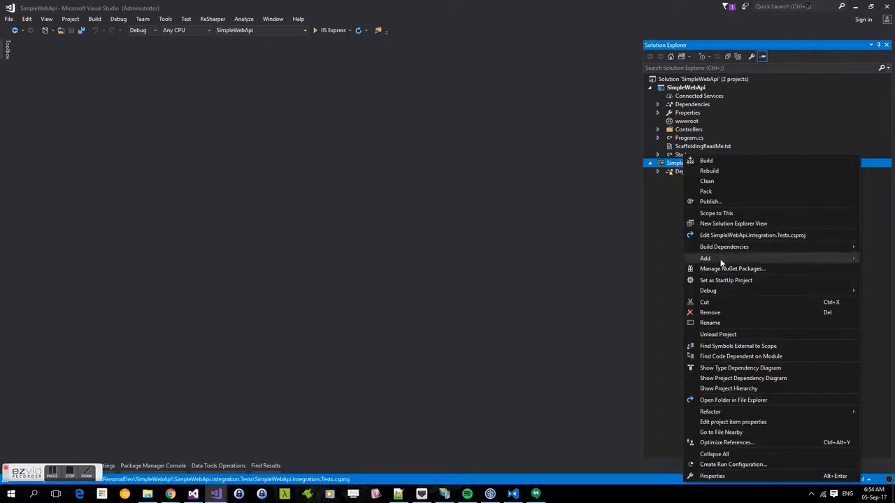
{"action": "left_click", "coordinate": [705, 258]}
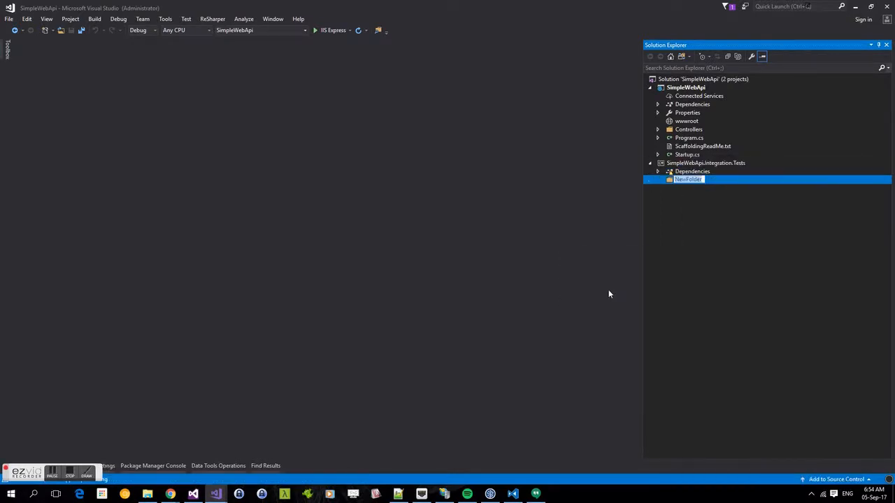
{"action": "type", "text": "Fixtures"}
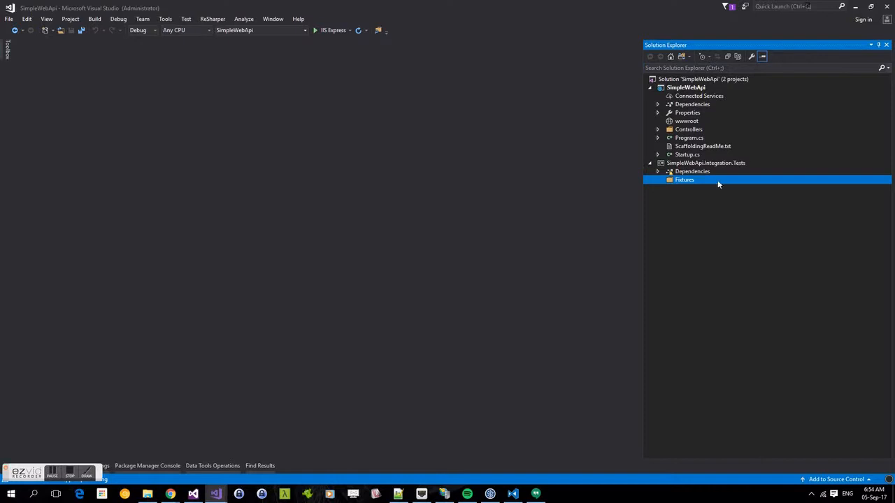
Step: Add a TestContext.cs class file to the Fixtures folder and open it
{"action": "right_click", "coordinate": [684, 180]}
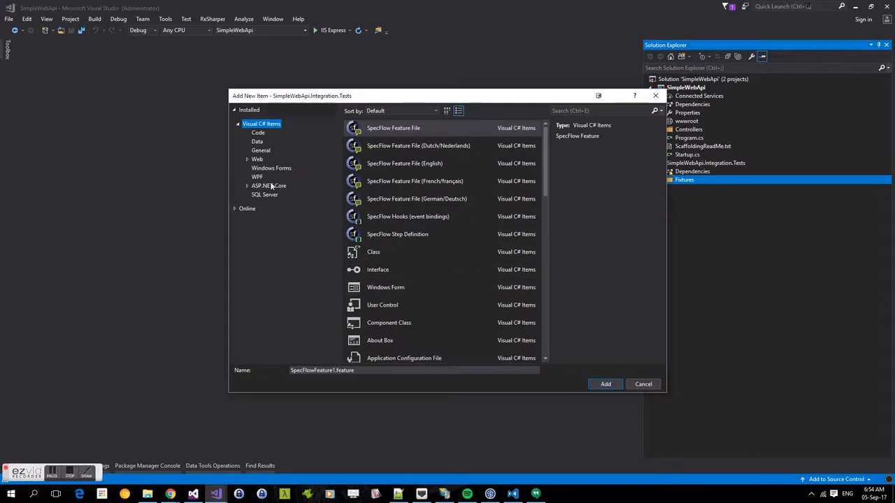
{"action": "left_click", "coordinate": [266, 194]}
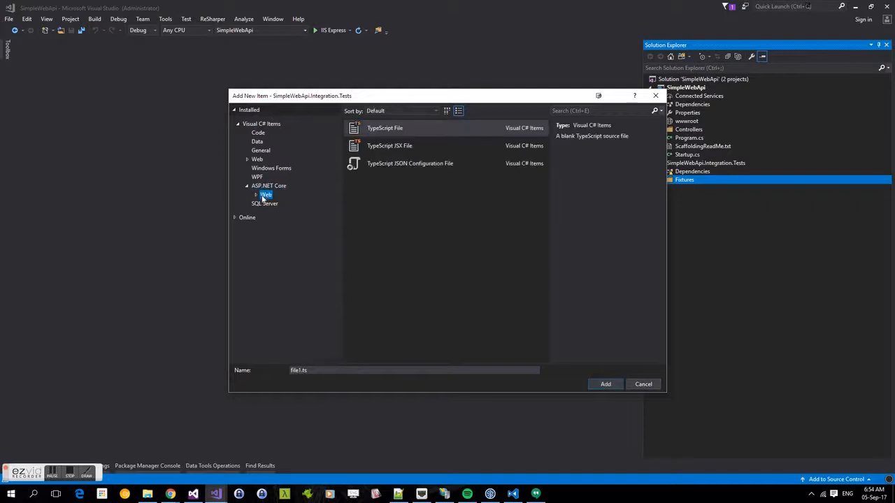
{"action": "left_click", "coordinate": [256, 194]}
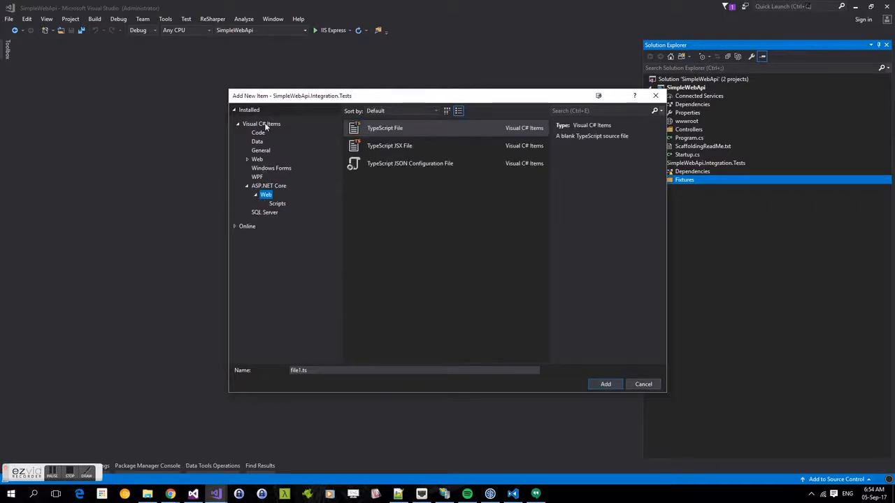
{"action": "left_click", "coordinate": [258, 133]}
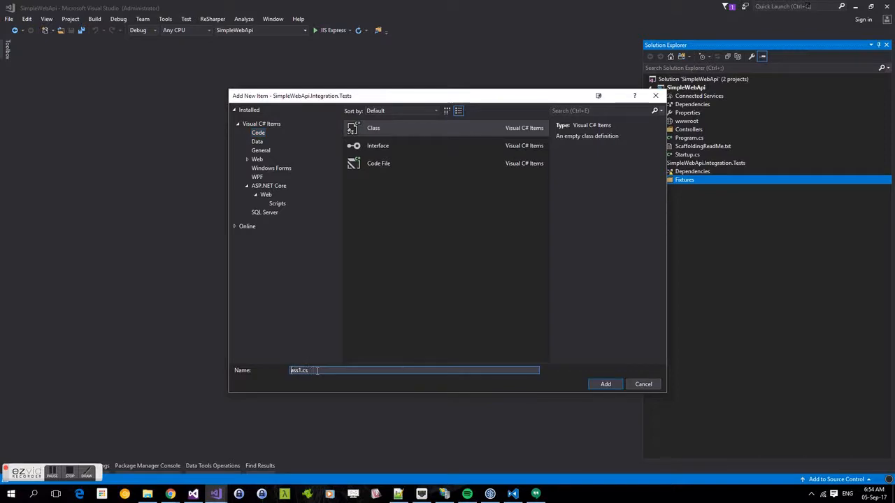
{"action": "type", "text": ".cs"}
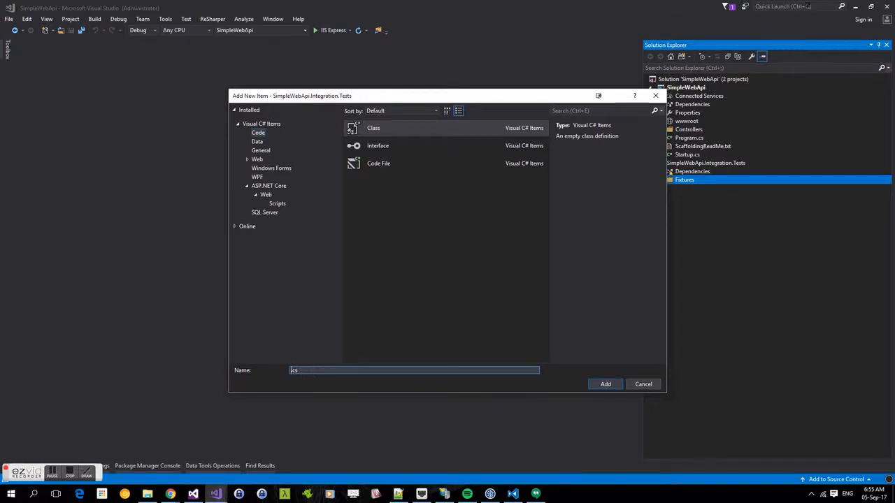
{"action": "type", "text": "Tests"}
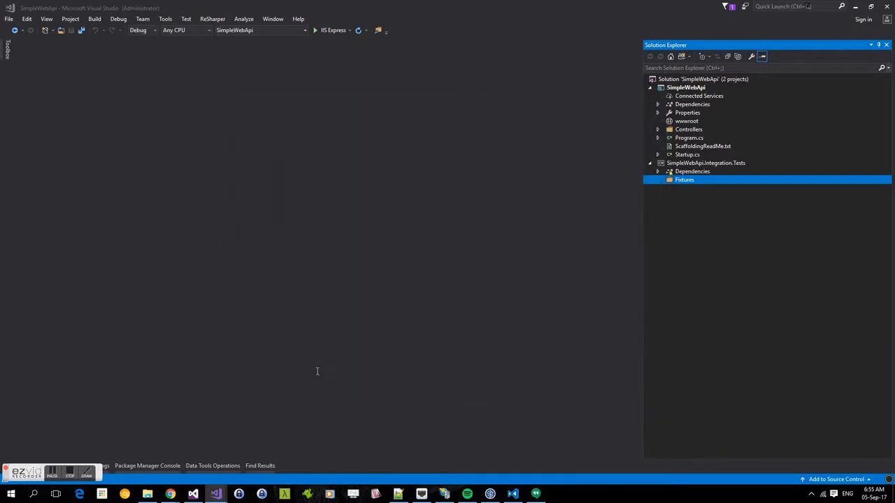
{"action": "double_click", "coordinate": [700, 187]}
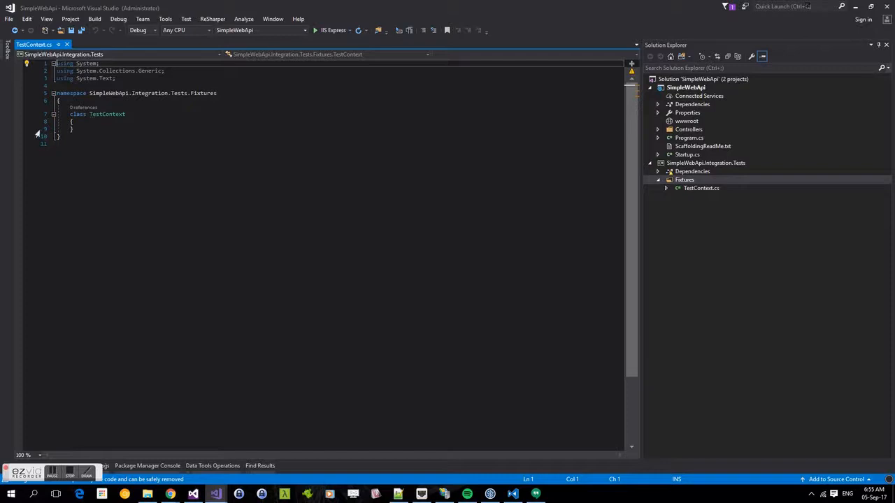
Step: Add an empty TestContext constructor and a public HttpClient Client property
{"action": "type", "text": "ctor"}
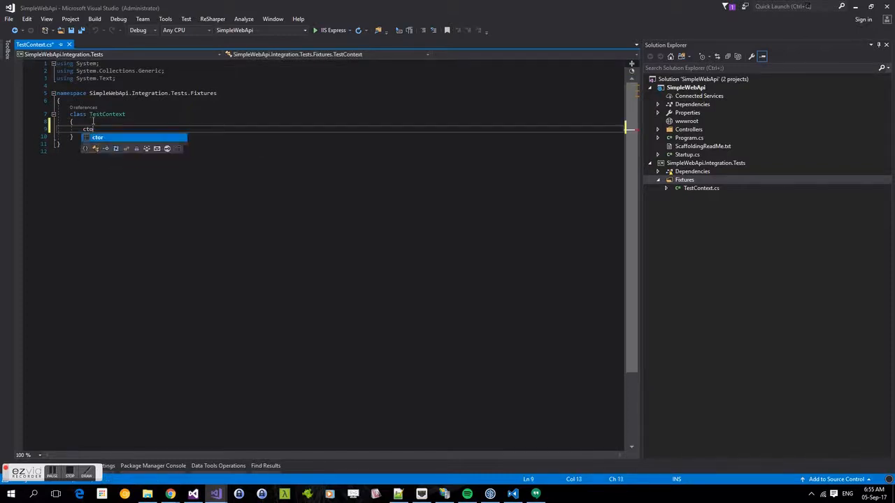
{"action": "key", "text": "Tab"}
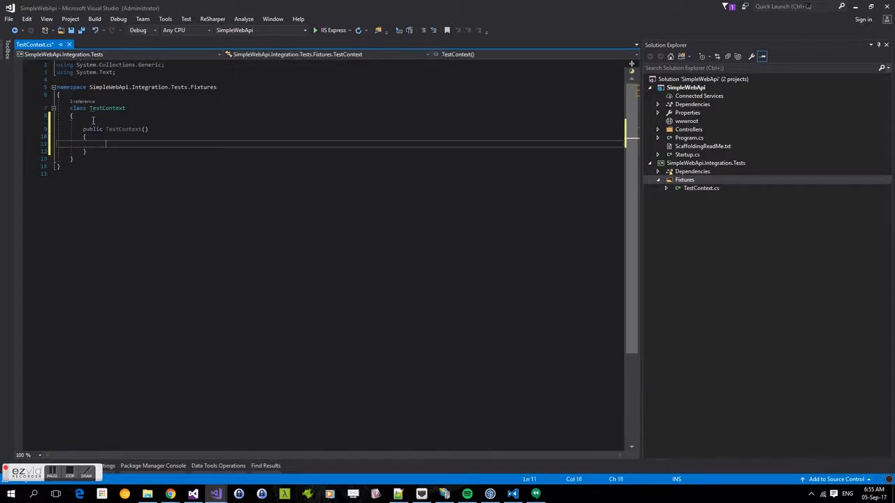
{"action": "type", "text": "public int MyProperty { get; set; }"}
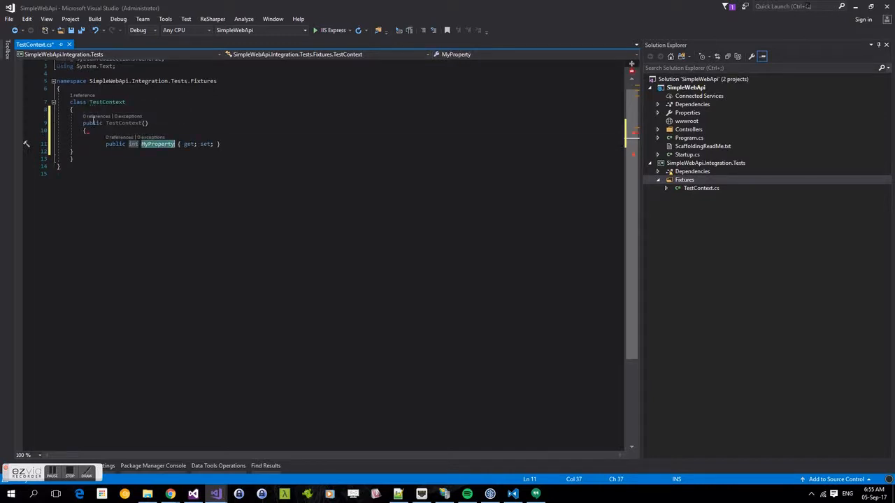
{"action": "type", "text": "Client"}
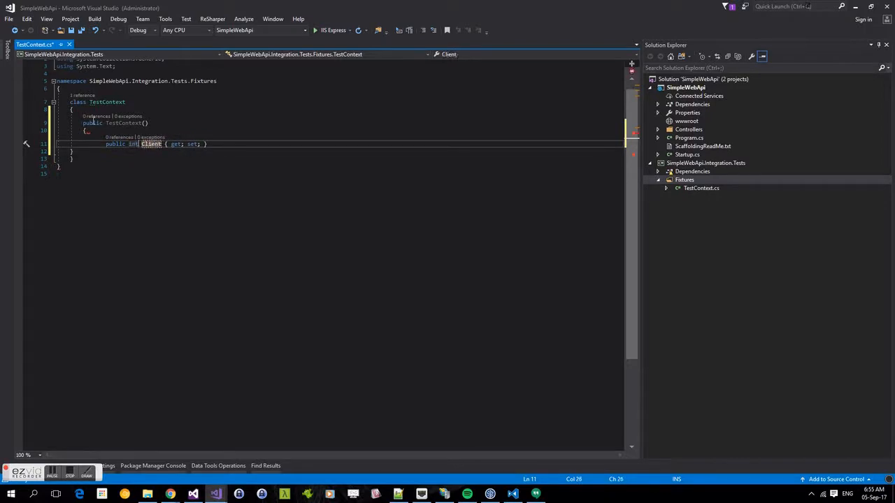
{"action": "type", "text": "Http"}
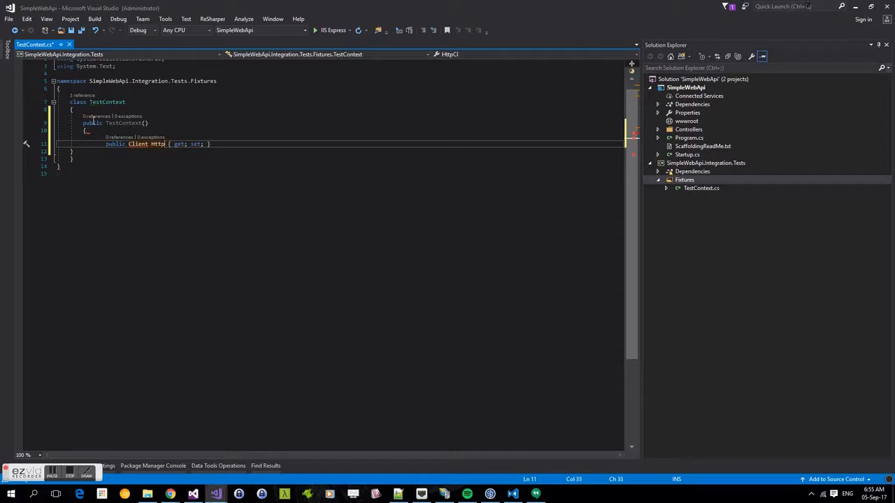
{"action": "key", "text": "BackSpace"}
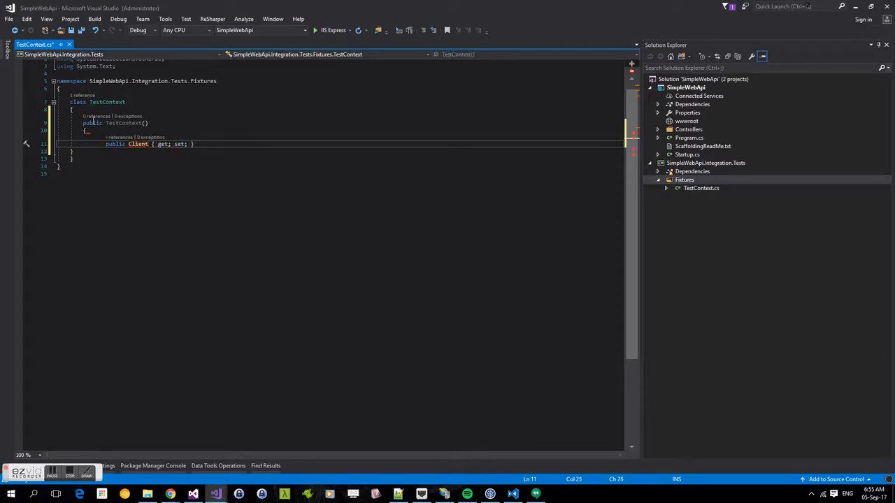
{"action": "type", "text": "HttpClient"}
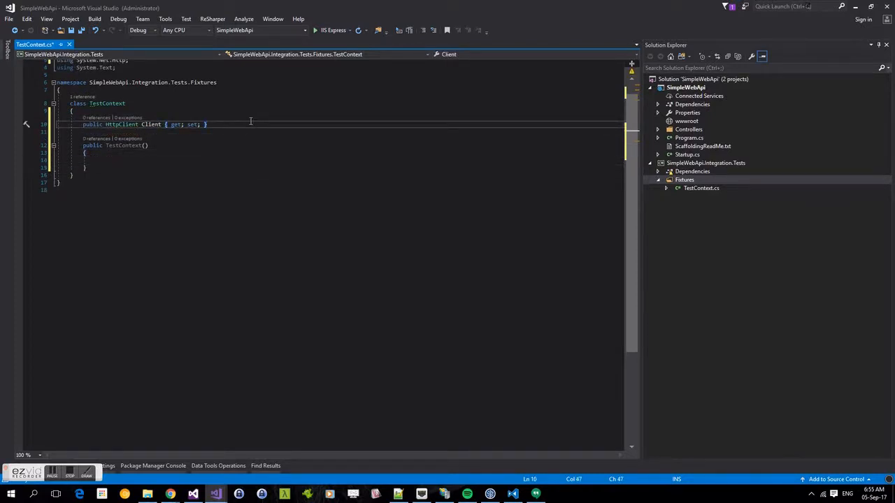
Step: Declare a private TestServer _server field and call SetupClient() from the constructor
{"action": "type", "text": "private"}
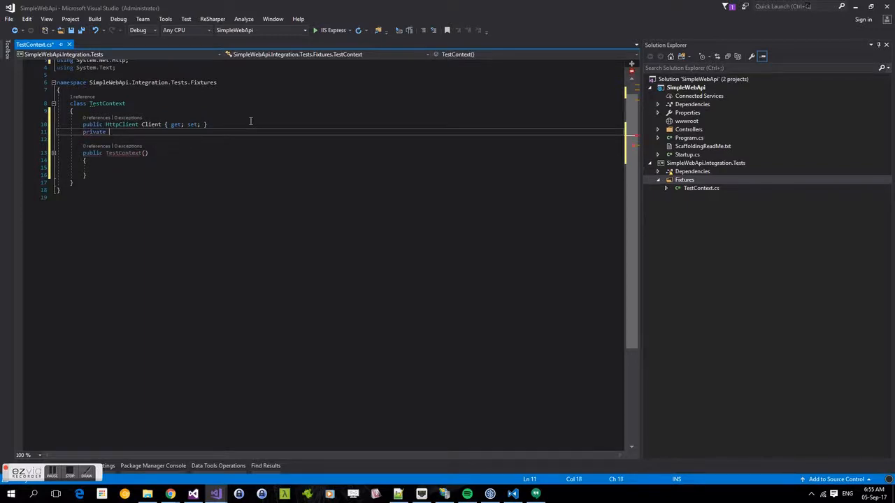
{"action": "type", "text": "TestServer"}
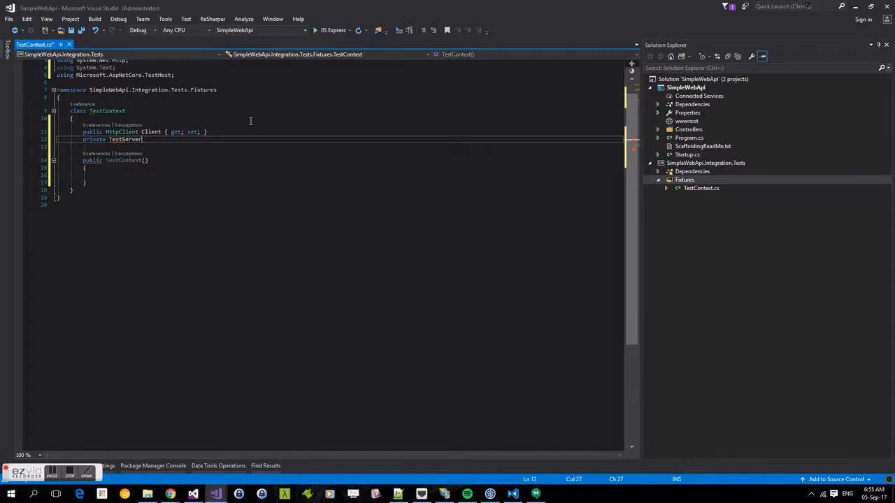
{"action": "type", "text": "_server;"}
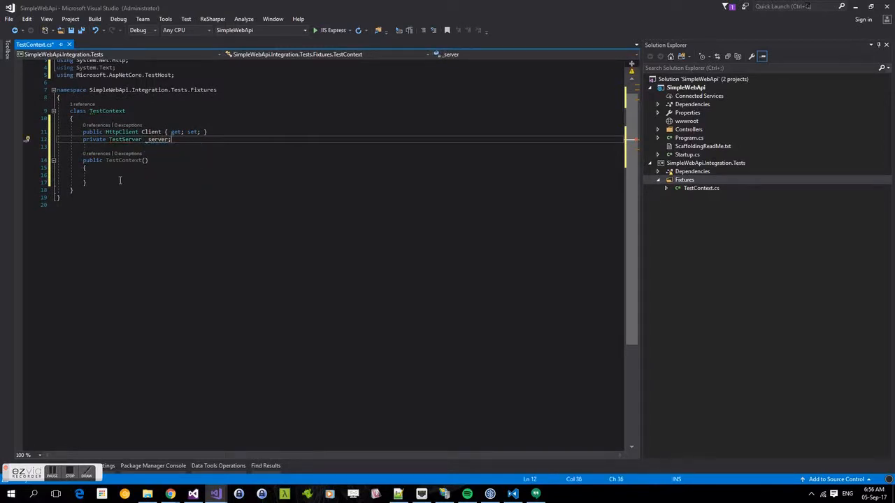
{"action": "type", "text": "Setup()"}
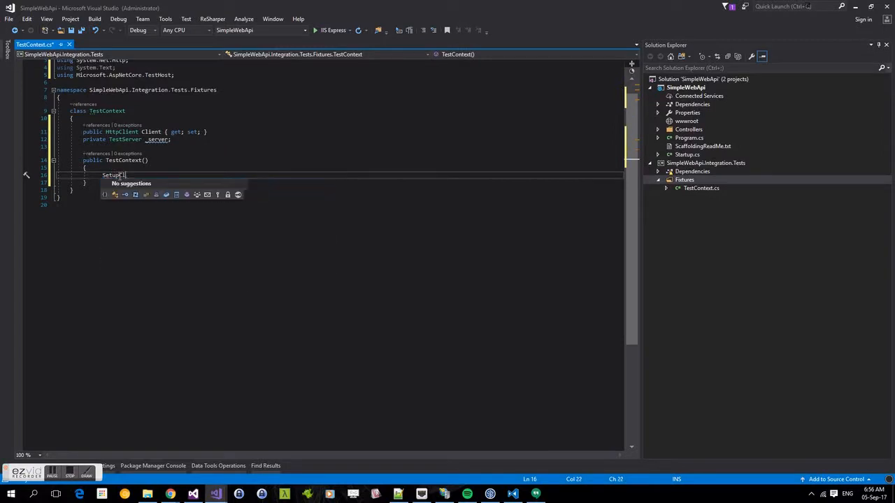
{"action": "type", "text": "Client();"}
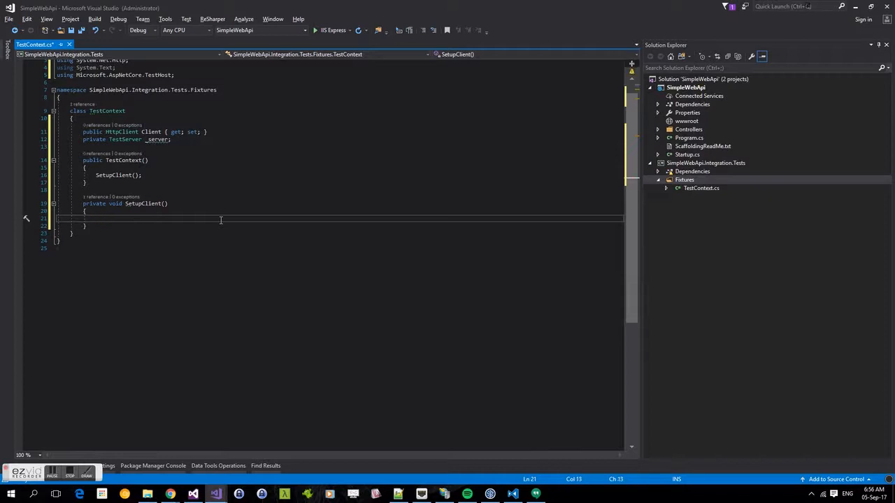
Step: Create _server as a new TestServer with WebHostBuilder().UseStartup<Startup>()
{"action": "type", "text": "_server"}
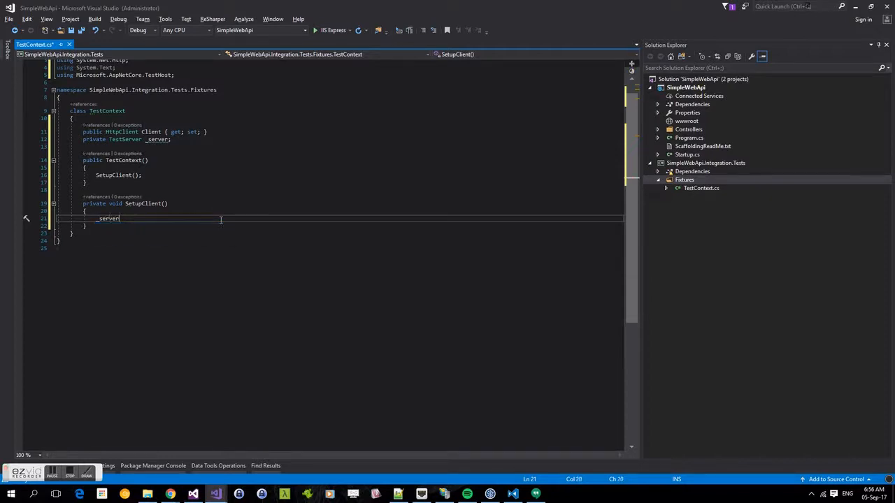
{"action": "type", "text": "= new TestServer();"}
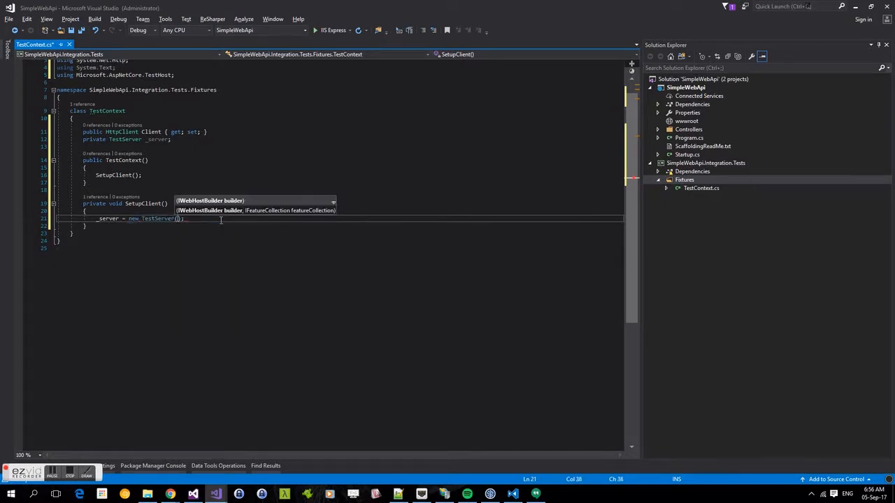
{"action": "type", "text": "new"}
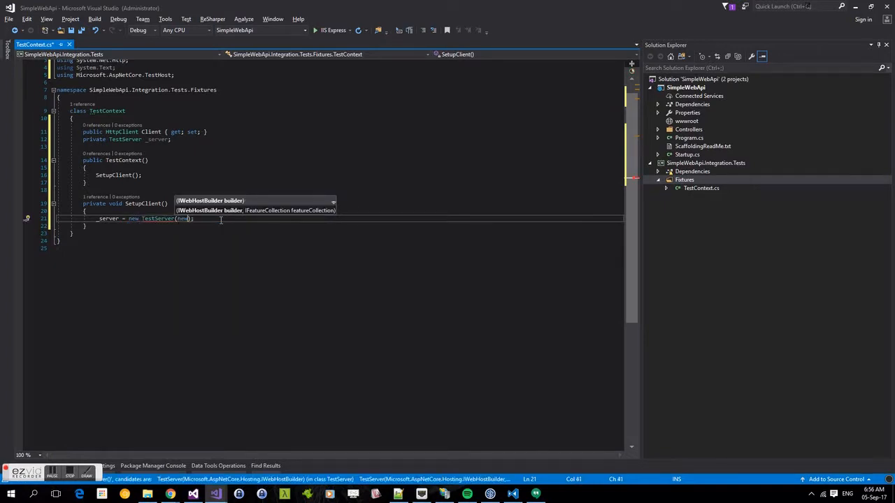
{"action": "type", "text": "WebHostBuilder()"}
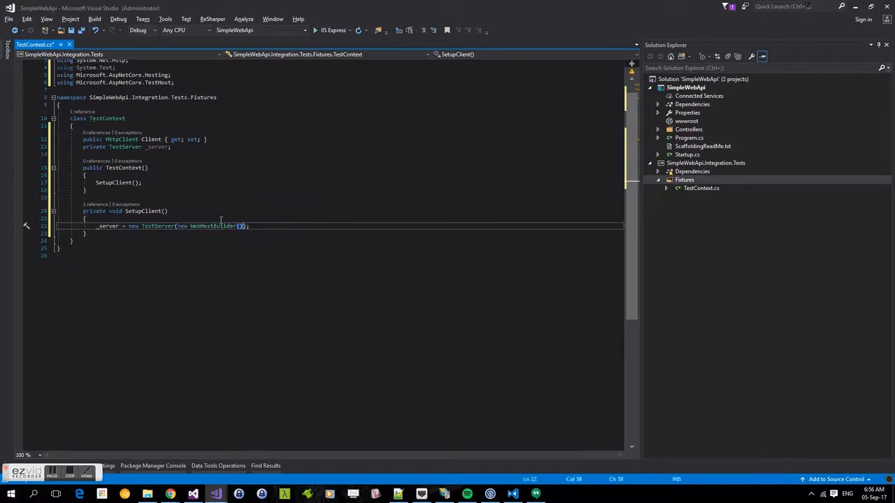
{"action": "type", "text": ".Use"}
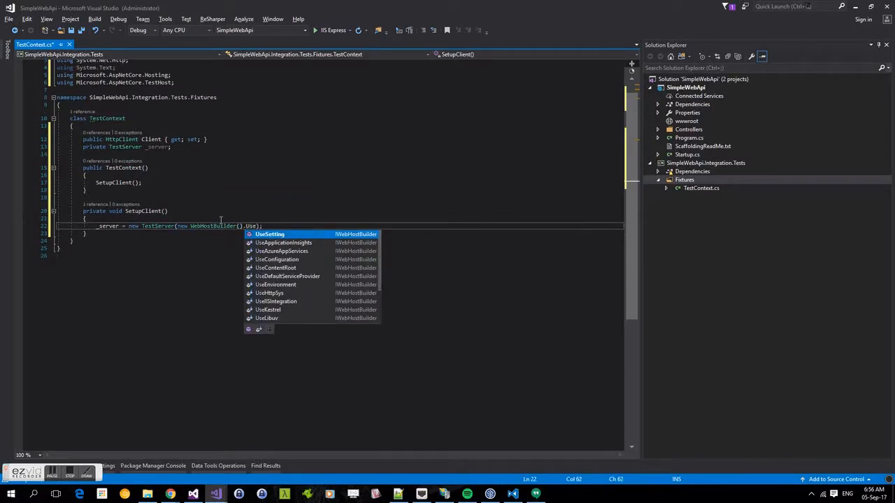
{"action": "type", "text": "Startup<Sta>("}
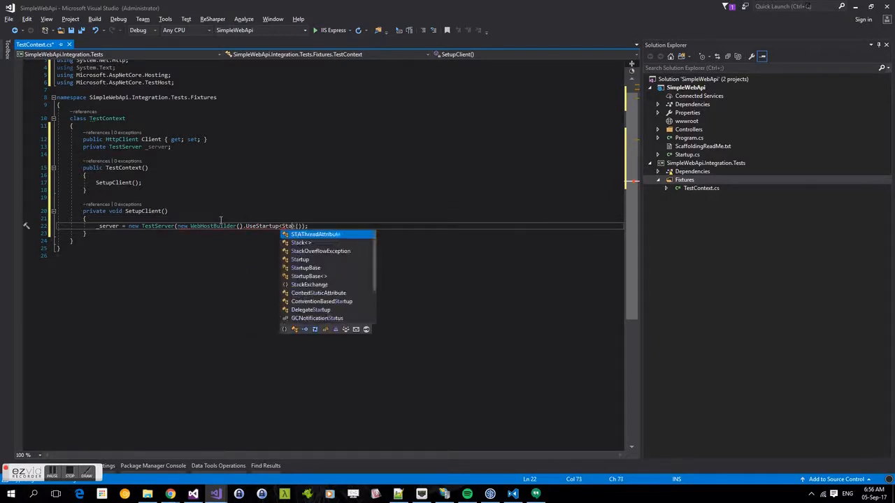
{"action": "type", "text": "Startup"}
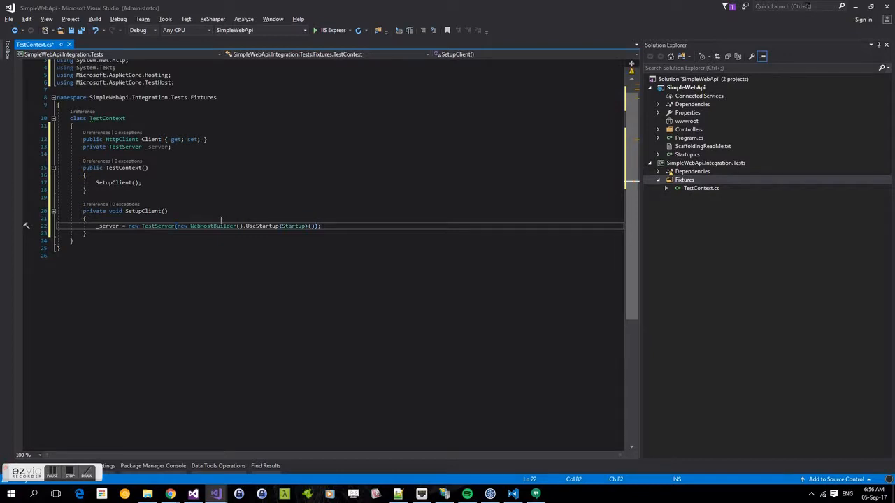
Step: Assign Client from _server.CreateClient()
{"action": "type", "text": "c"}
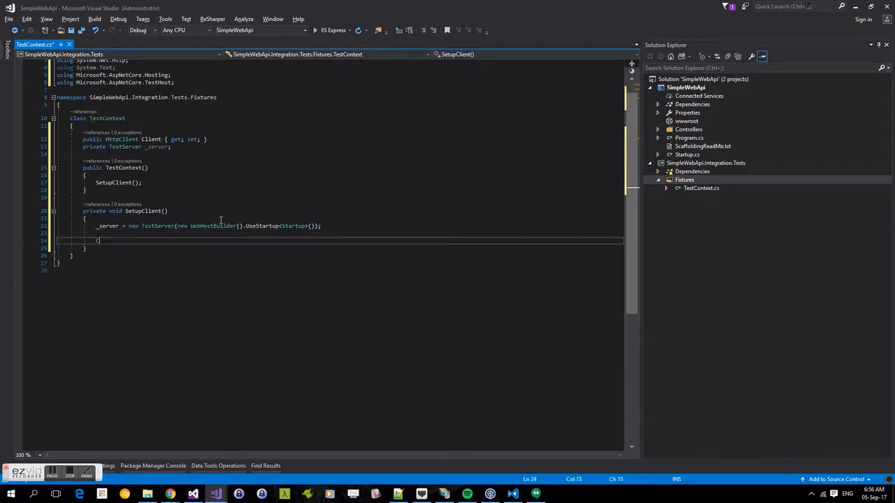
{"action": "type", "text": "Client = _s"}
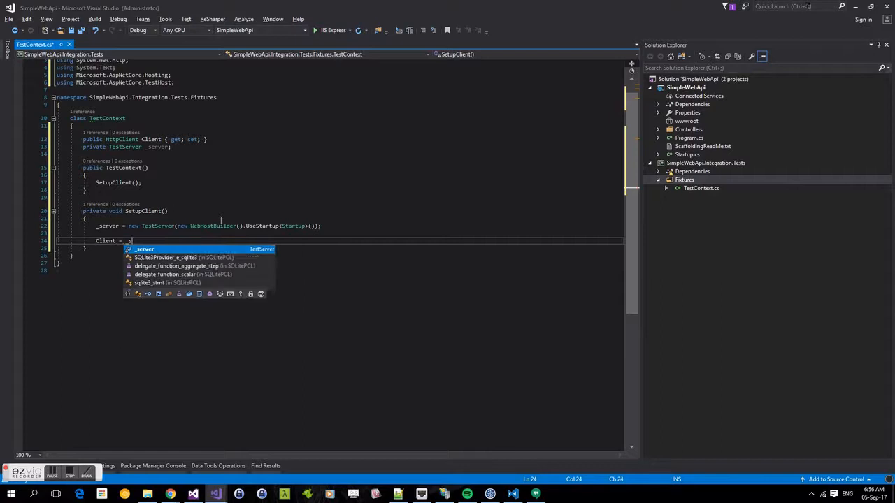
{"action": "type", "text": "_server.Cre"}
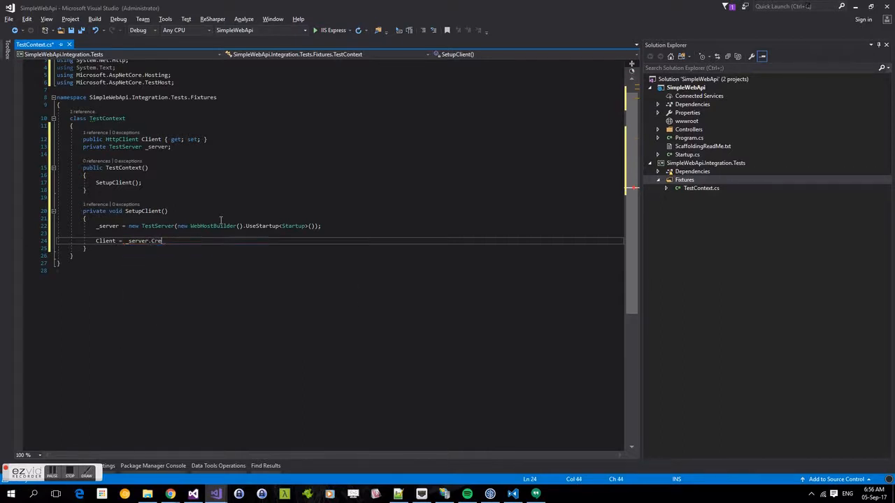
{"action": "type", "text": "ateClient();"}
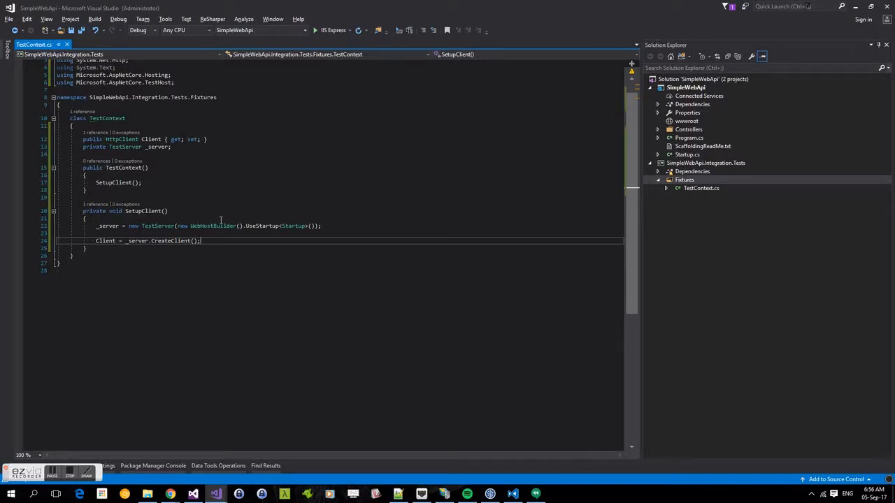
{"action": "mouse_move", "coordinate": [821, 112]}
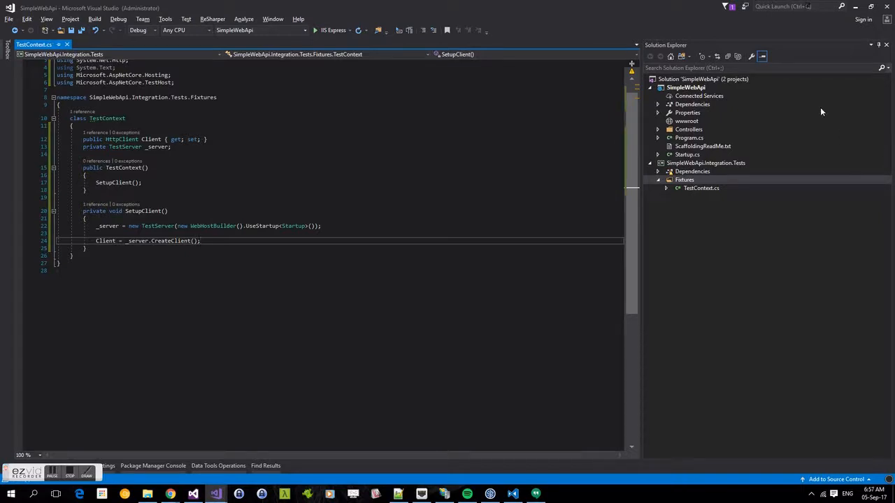
Step: Create a Scenarios folder in the test project containing a new PingTests class
{"action": "right_click", "coordinate": [727, 163]}
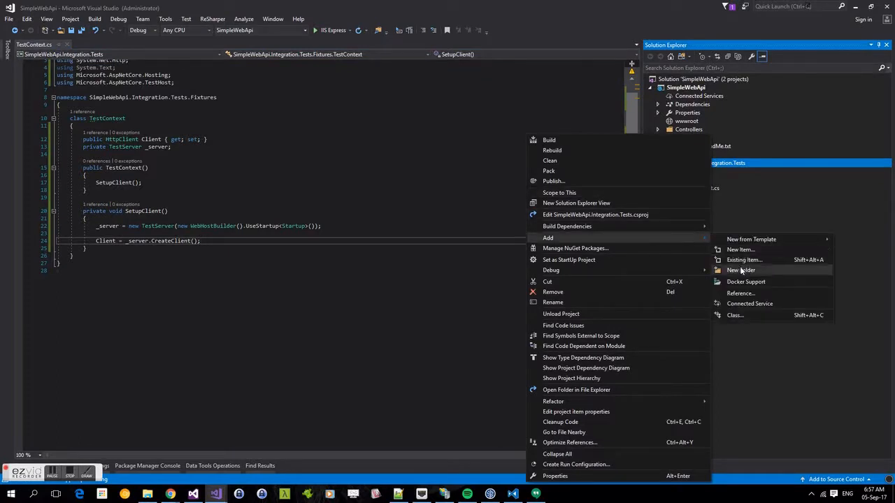
{"action": "left_click", "coordinate": [741, 270]}
{"action": "type", "text": "Scenarios"}
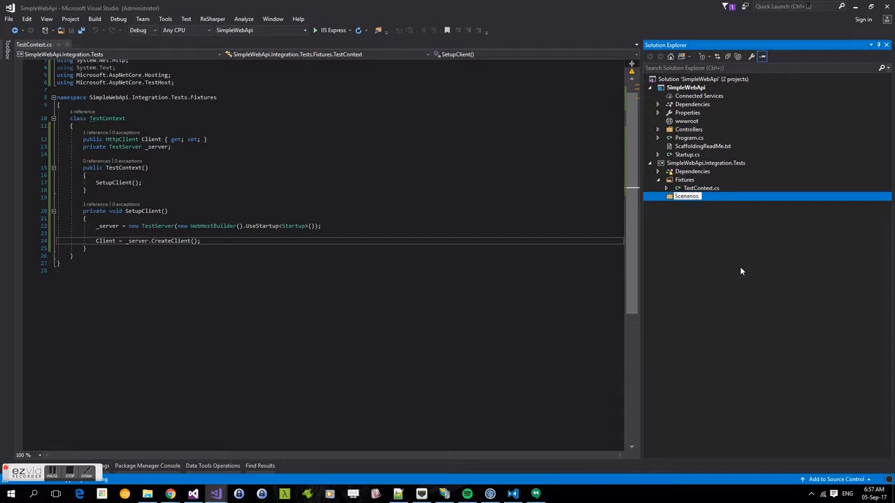
{"action": "right_click", "coordinate": [686, 196]}
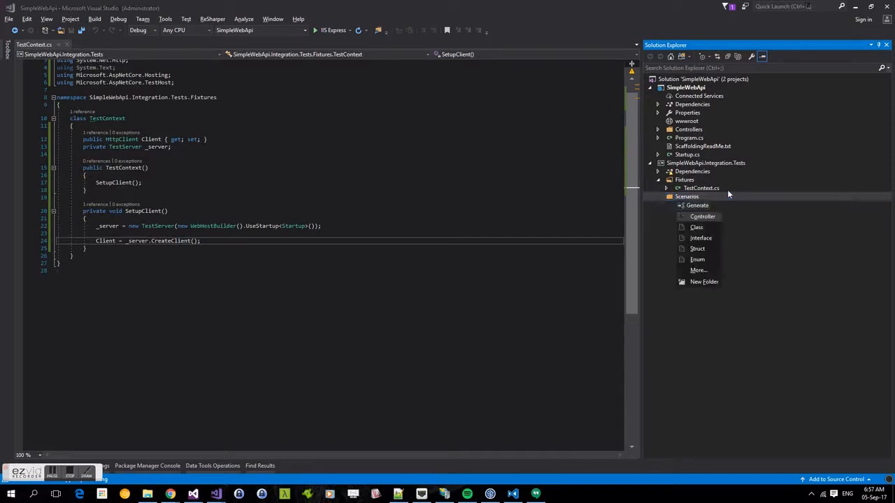
{"action": "left_click", "coordinate": [696, 227]}
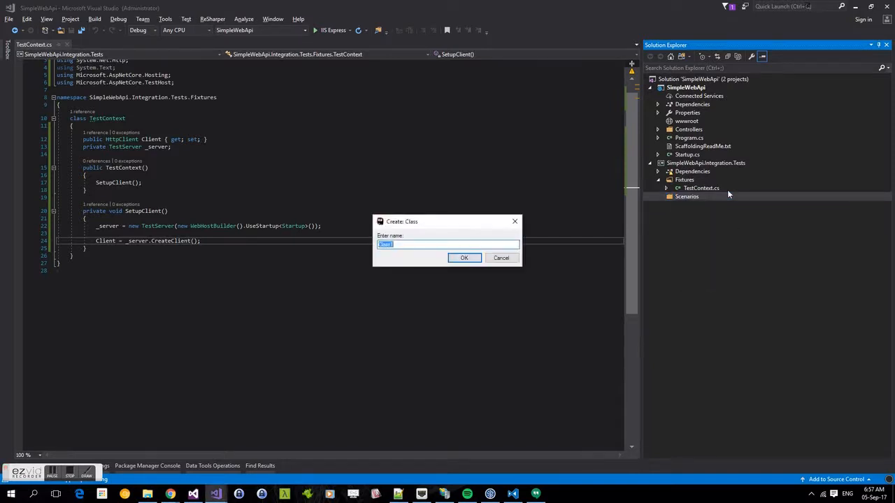
{"action": "type", "text": "PingTests"}
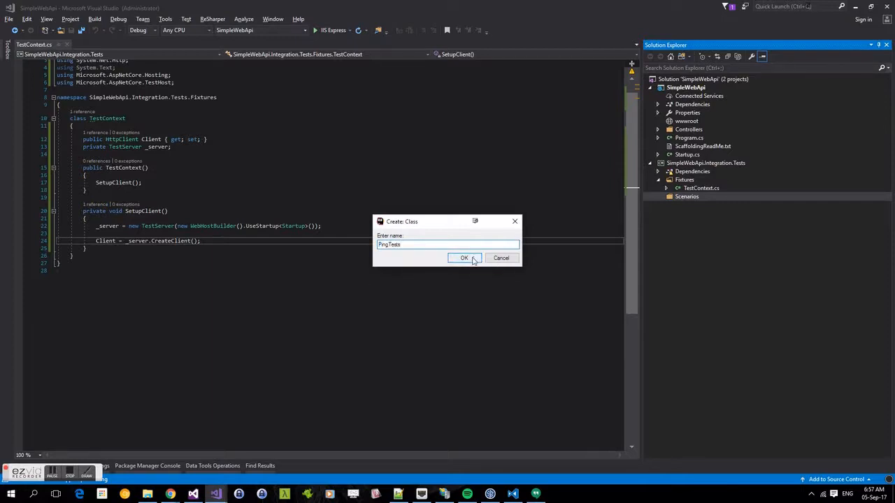
{"action": "left_click", "coordinate": [463, 258]}
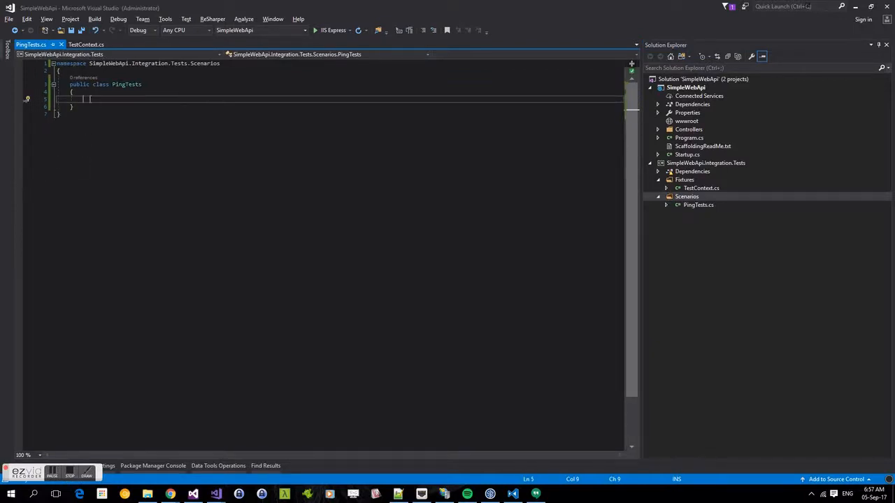
Step: Add a private readonly TestContext _sut field initialized with new TestContext()
{"action": "type", "text": "private r"}
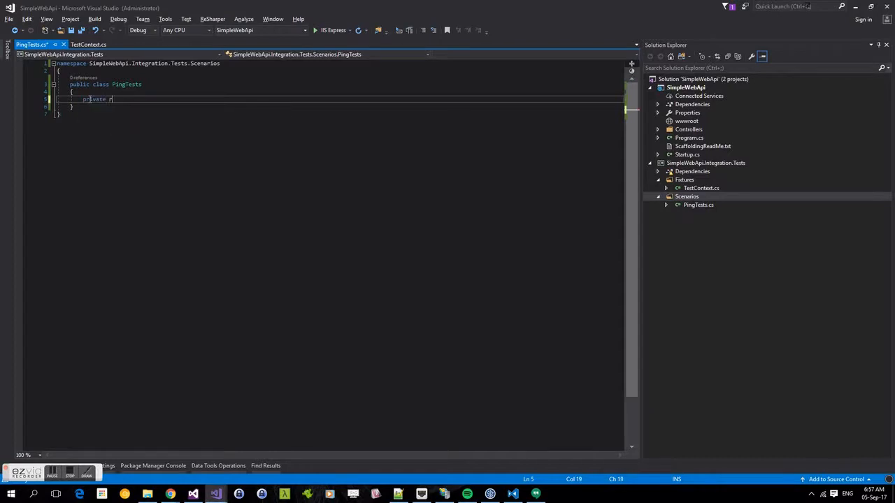
{"action": "type", "text": "readonly TestContext"}
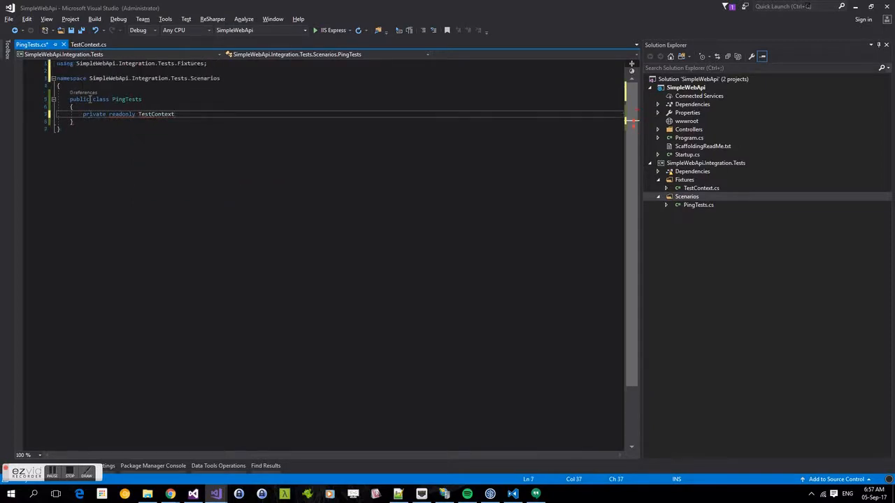
{"action": "type", "text": "_sut;"}
{"action": "type", "text": "public PingTests("}
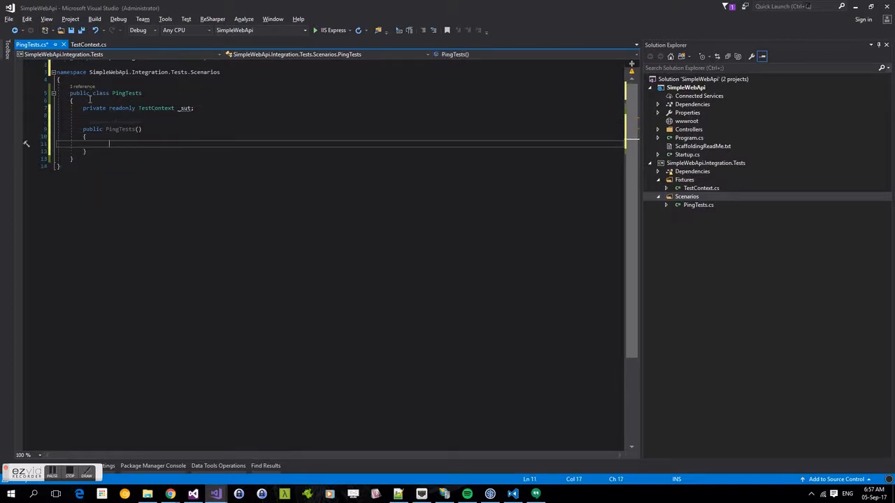
{"action": "type", "text": "_sut ="}
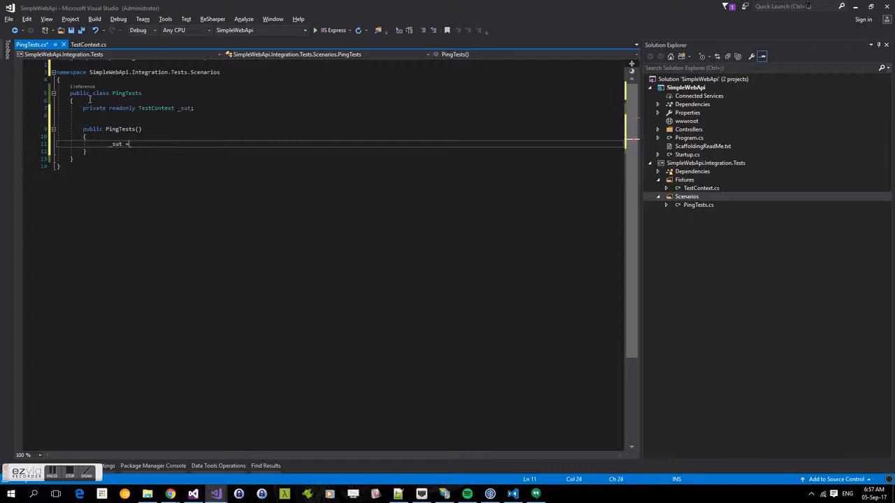
{"action": "type", "text": "new TestContext();"}
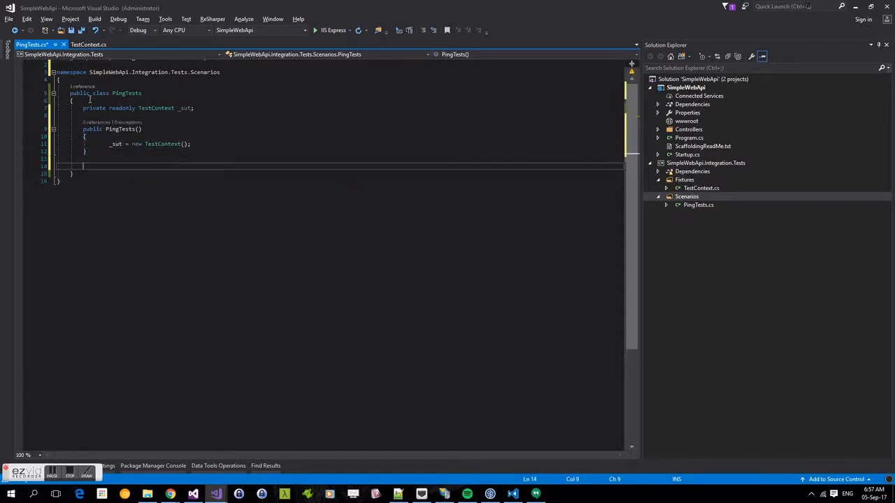
Step: Declare an async [Fact] test method named PingReturnsOkResponse
{"action": "type", "text": "[Fact]"}
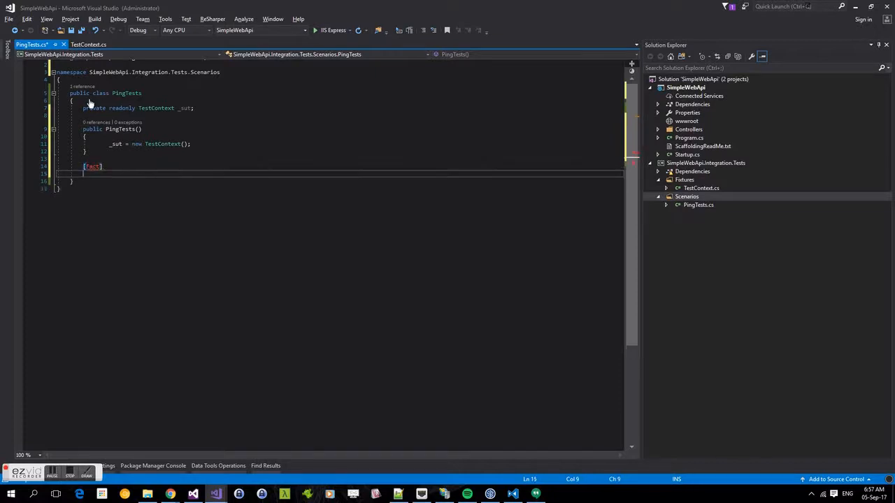
{"action": "type", "text": "public void"}
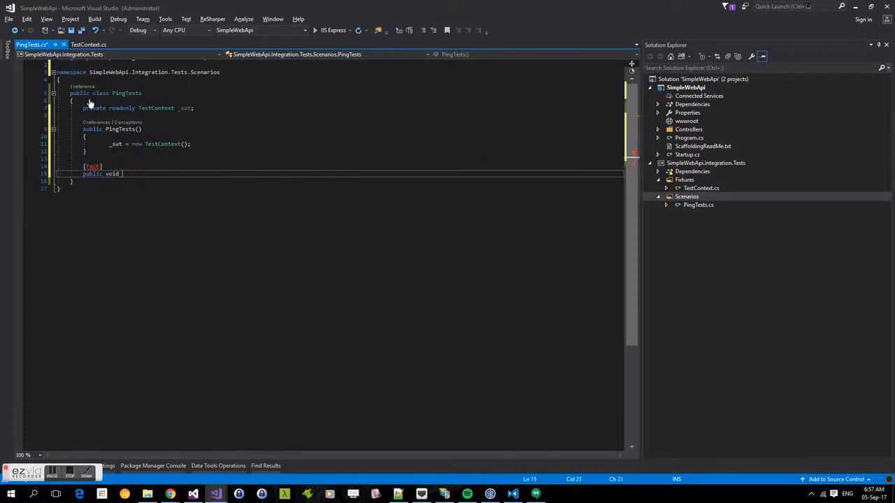
{"action": "type", "text": "async Task Ping"}
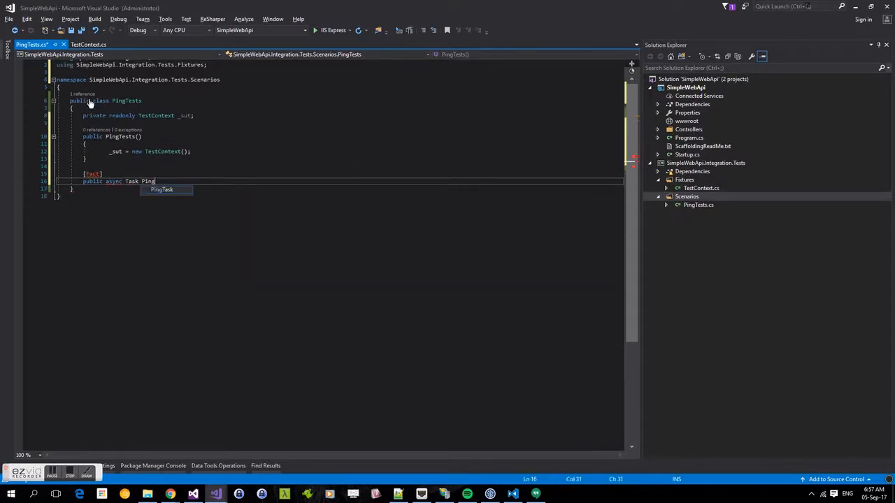
{"action": "type", "text": "Return"}
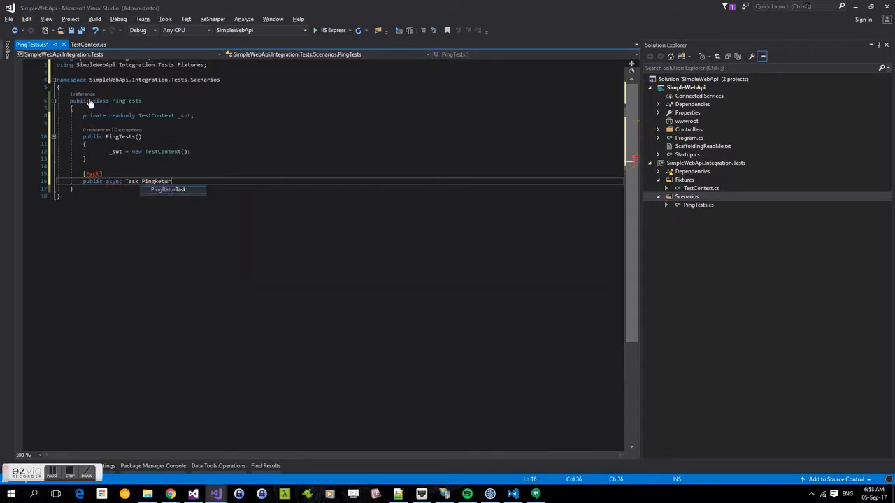
{"action": "type", "text": "nsOkRespnse("}
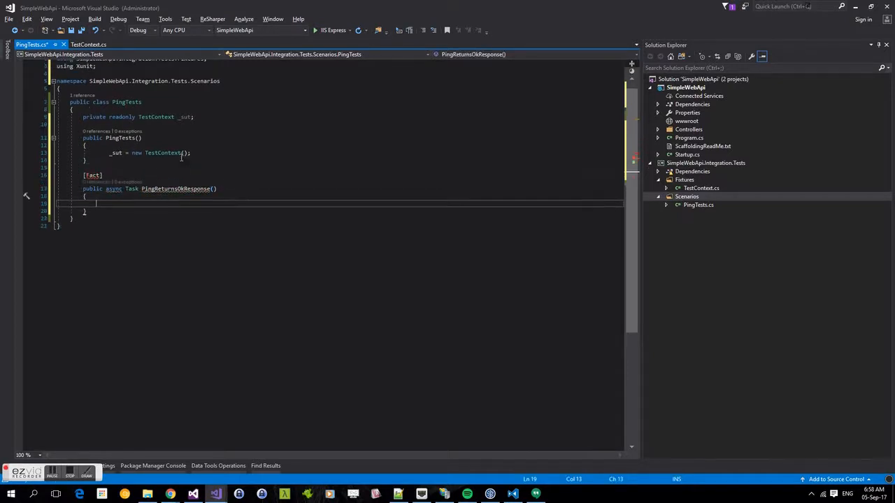
{"action": "type", "text": "re"}
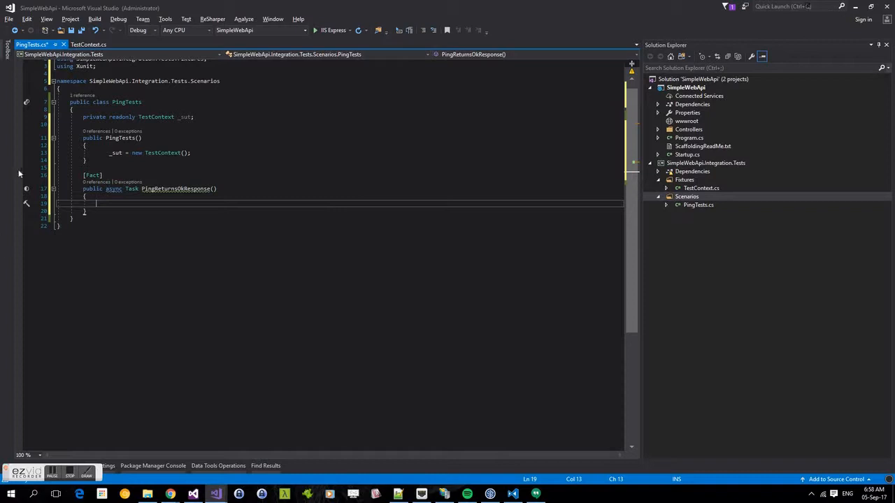
Step: Store the result of awaiting _sut.Client.GetAsync for /ping in response
{"action": "type", "text": "var"}
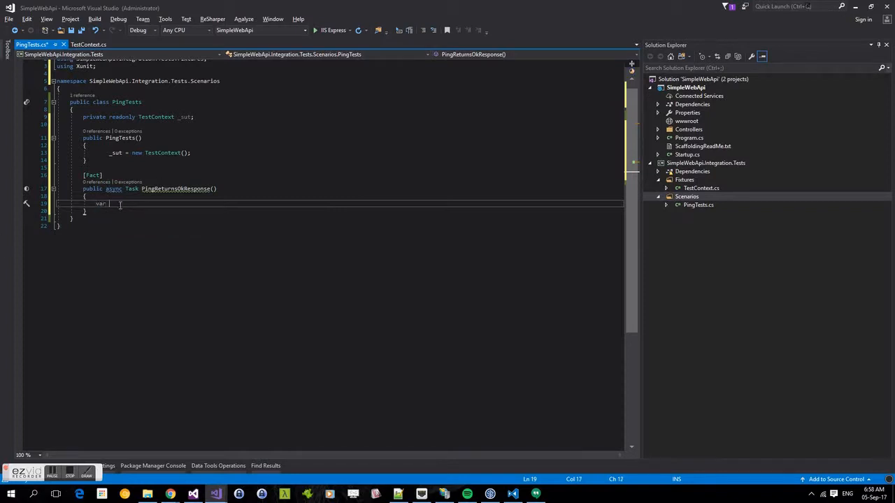
{"action": "type", "text": "response ="}
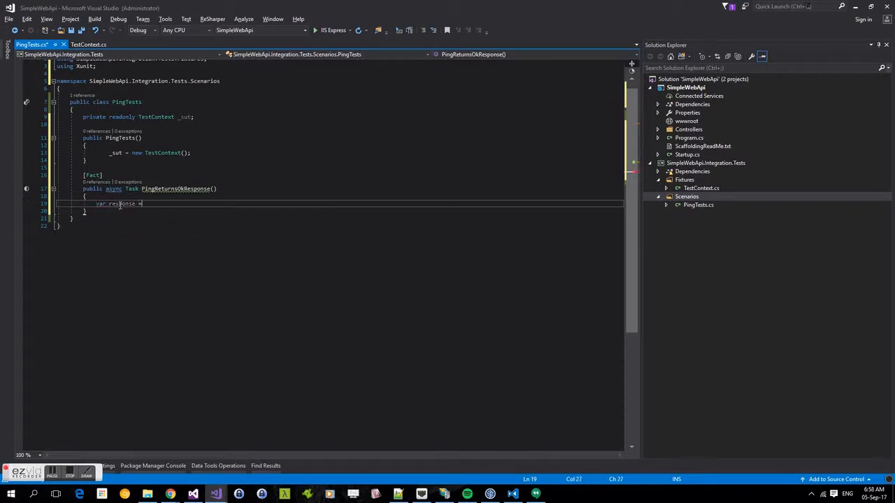
{"action": "type", "text": "await"}
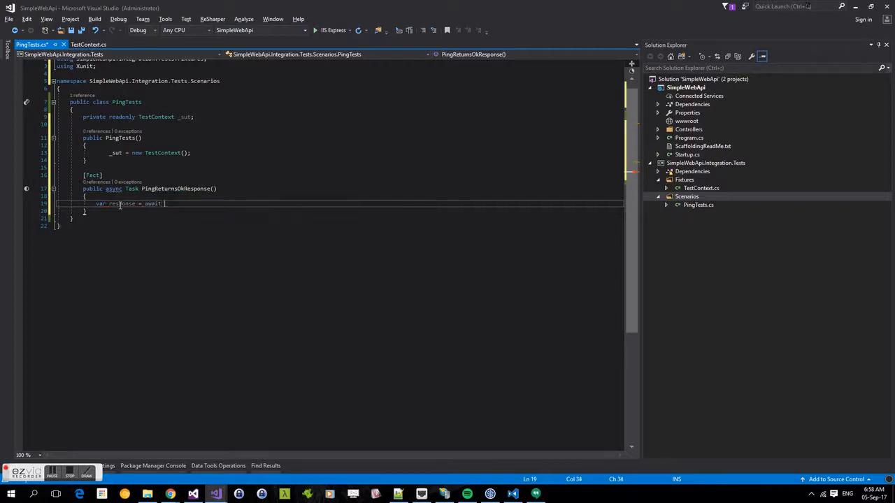
{"action": "type", "text": "_sut.C"}
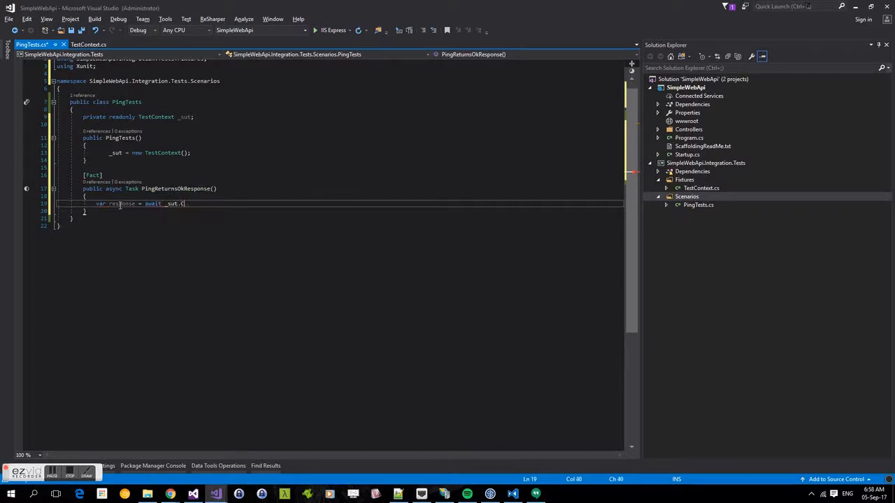
{"action": "type", "text": "lient."}
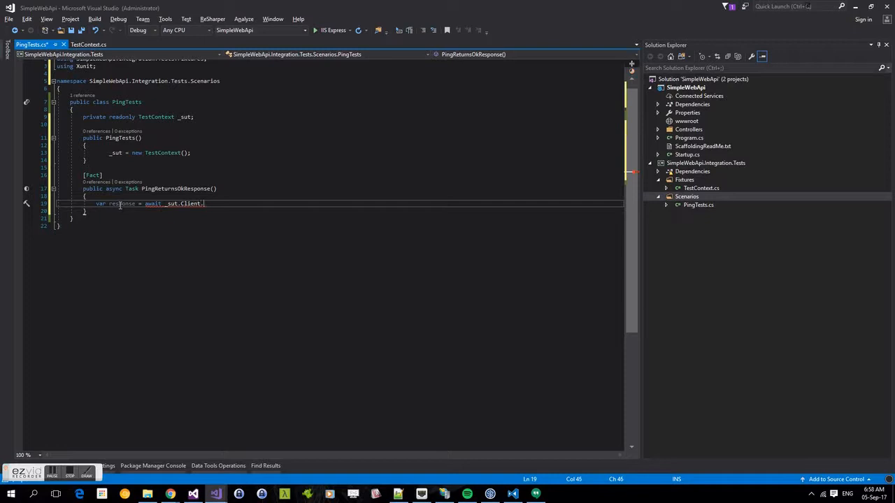
{"action": "type", "text": "GetAsync(\"/ping"}
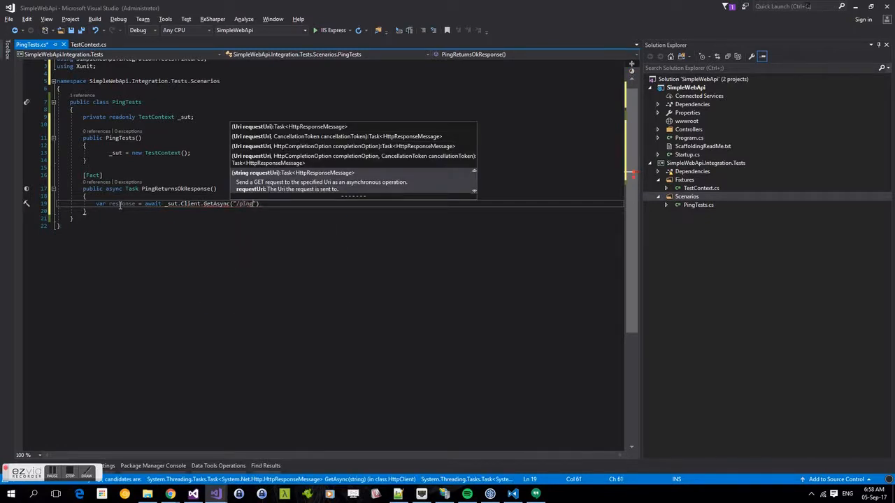
{"action": "type", "text": ");"}
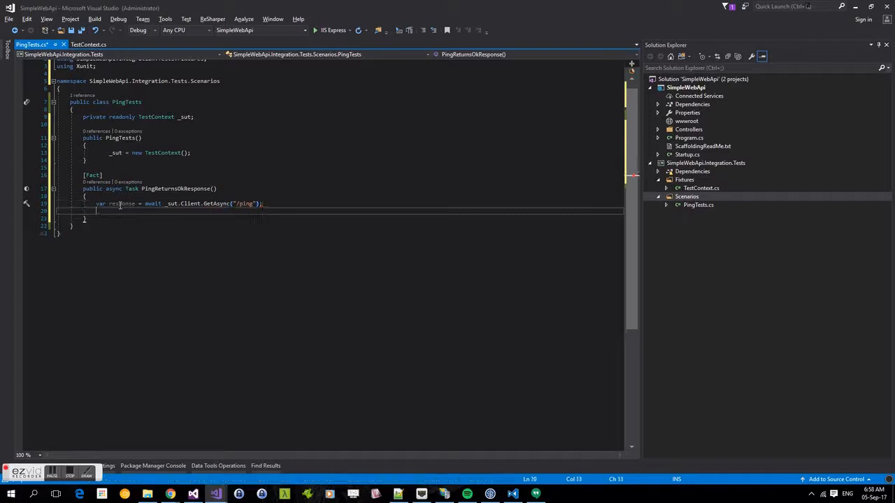
Step: Assert response.StatusCode.Should().Be(HttpStatusCode.OK) in place of EnsureSuccessStatusCode
{"action": "type", "text": "response"}
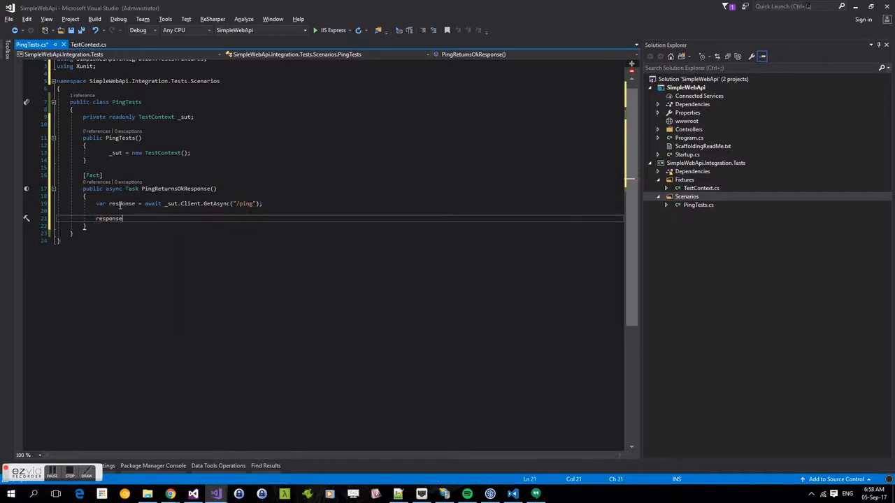
{"action": "type", "text": ".EnsureSuccessStatusCode();"}
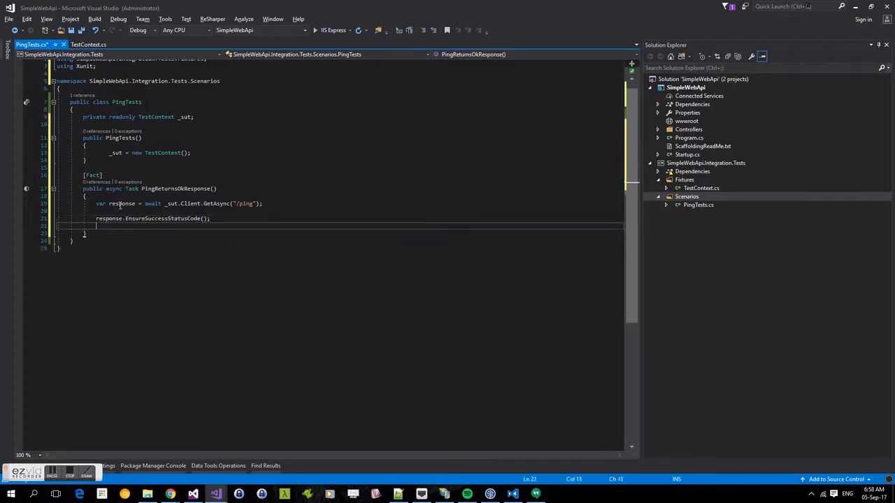
{"action": "type", "text": "response.St"}
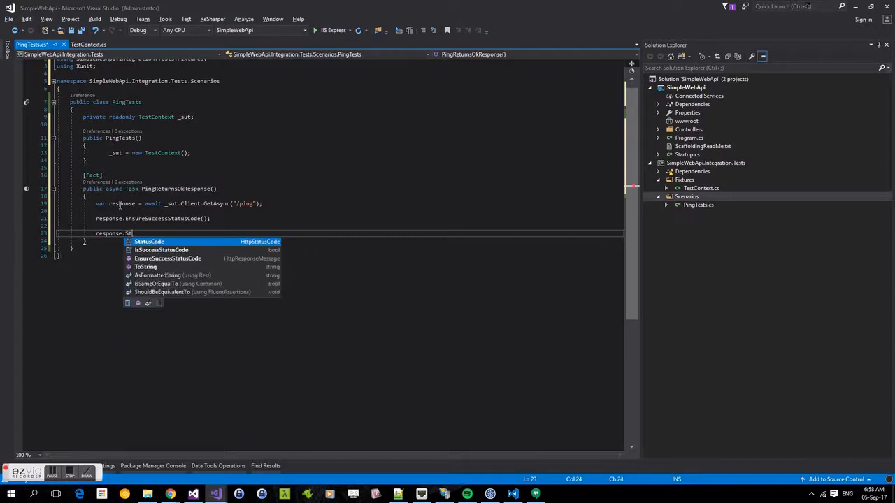
{"action": "type", "text": "atusCode.Should()."}
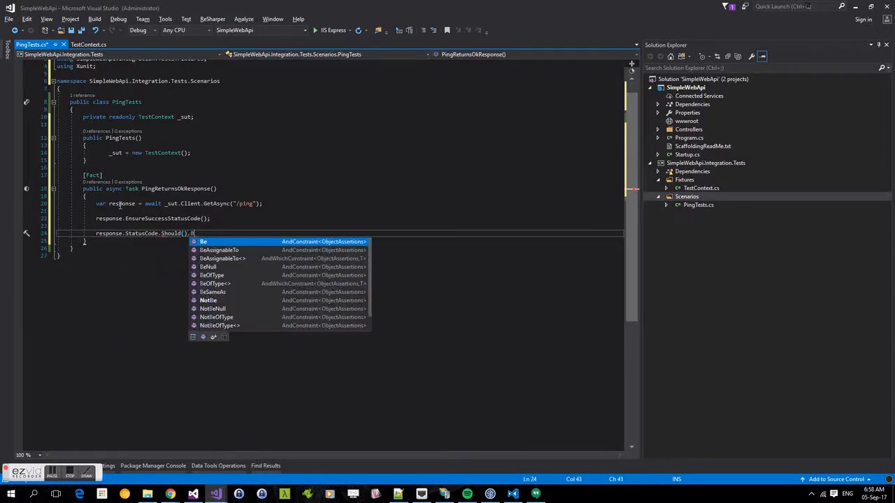
{"action": "type", "text": "Be("}
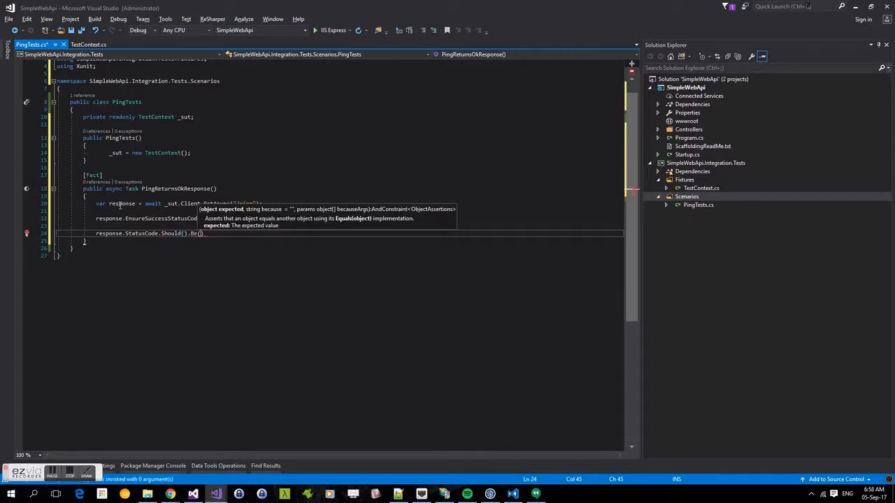
{"action": "type", "text": "Http"}
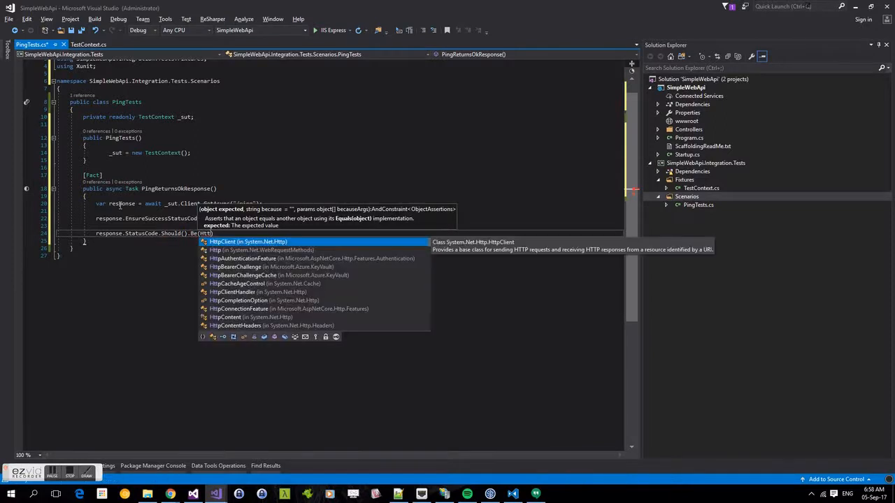
{"action": "type", "text": "HttpStatusCode.OK);"}
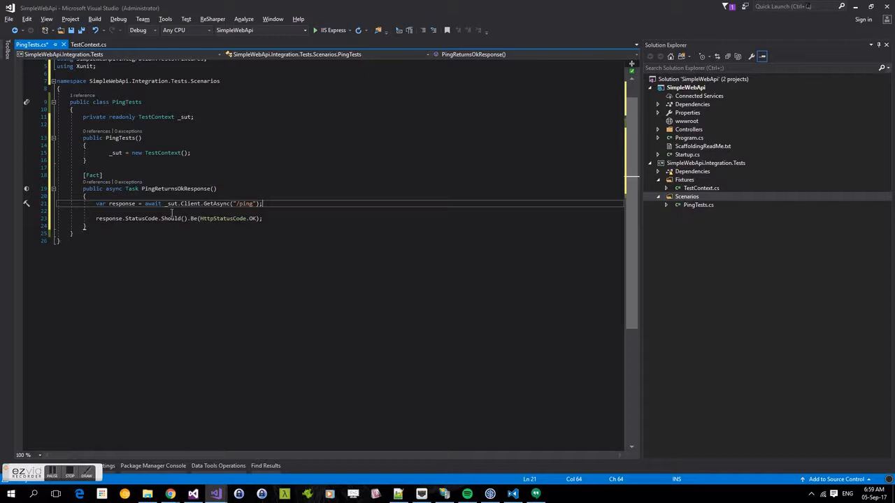
{"action": "mouse_move", "coordinate": [224, 218]}
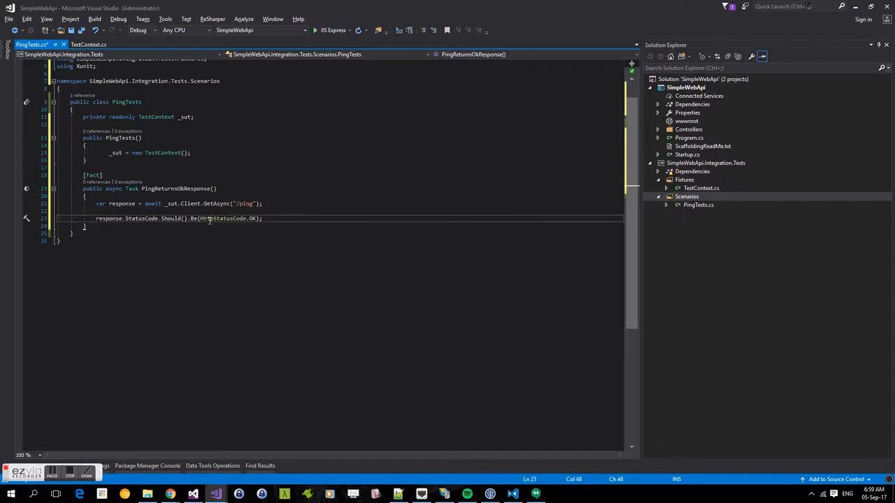
Step: Run PingReturnsOkResponse in ReSharper's test session, then return to PingTests.cs
{"action": "double_click", "coordinate": [222, 218]}
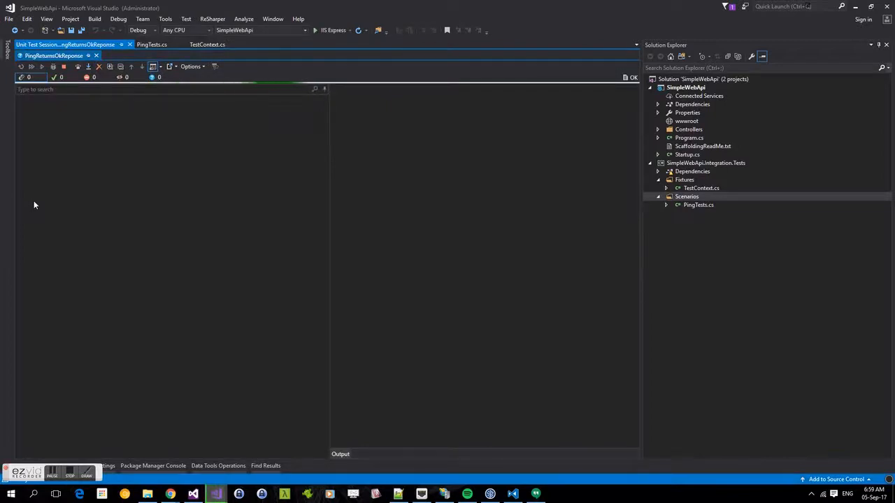
{"action": "left_click", "coordinate": [21, 67]}
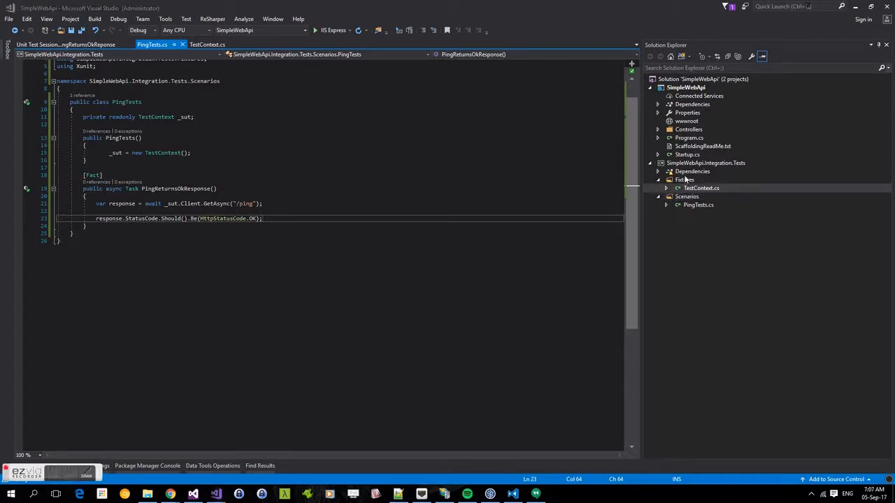
Step: Create a Collection class in Fixtures with [CollectionDefinition("SystemCollection")] implementing ICollectionFixture<TestContext>
{"action": "right_click", "coordinate": [706, 163]}
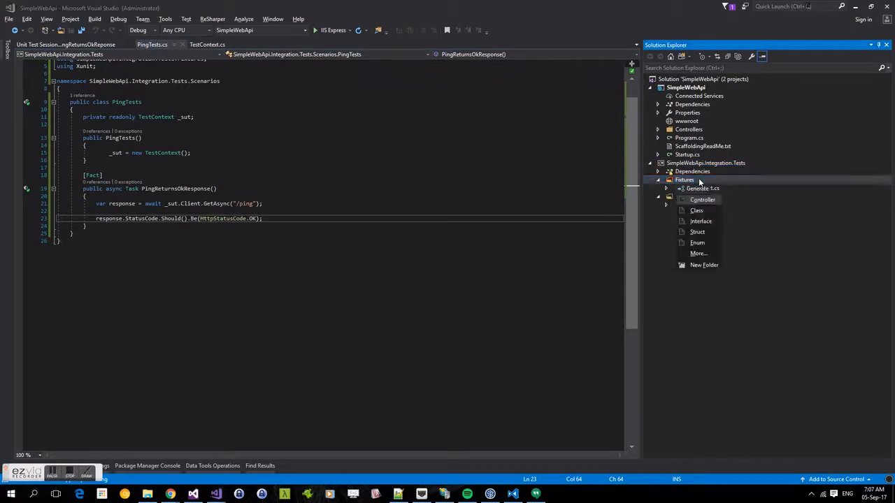
{"action": "left_click", "coordinate": [696, 210]}
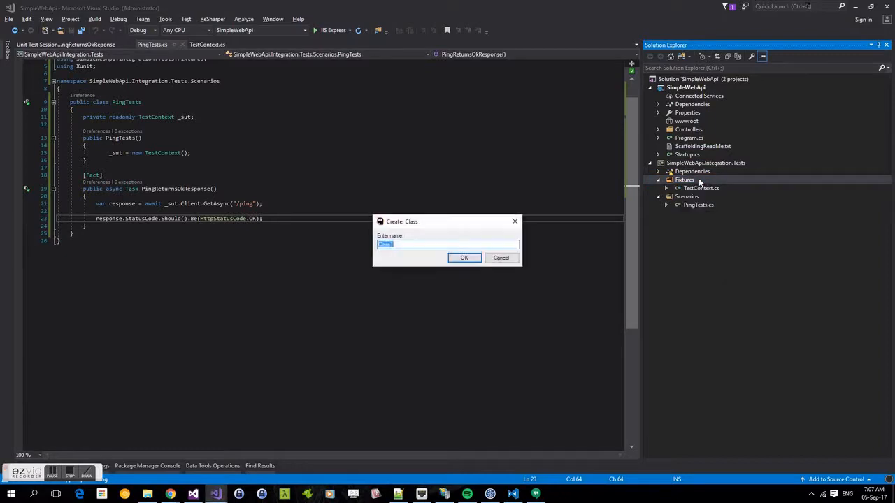
{"action": "type", "text": "Collection"}
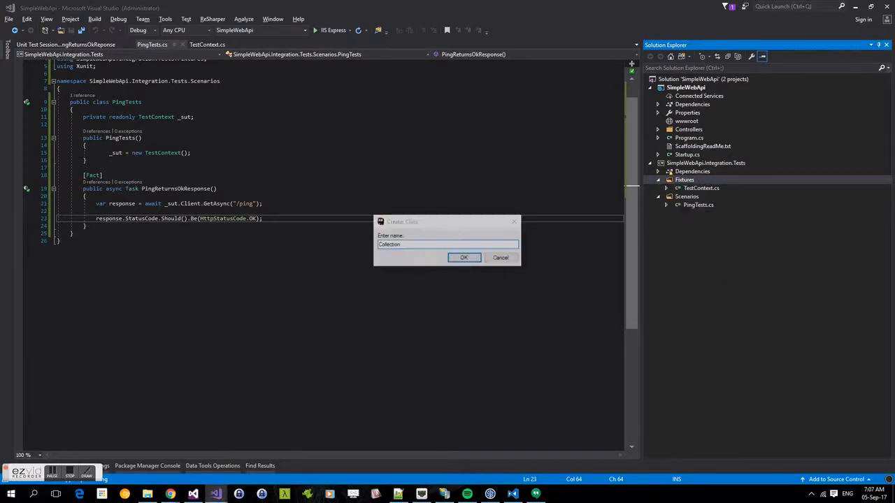
{"action": "left_click", "coordinate": [464, 257]}
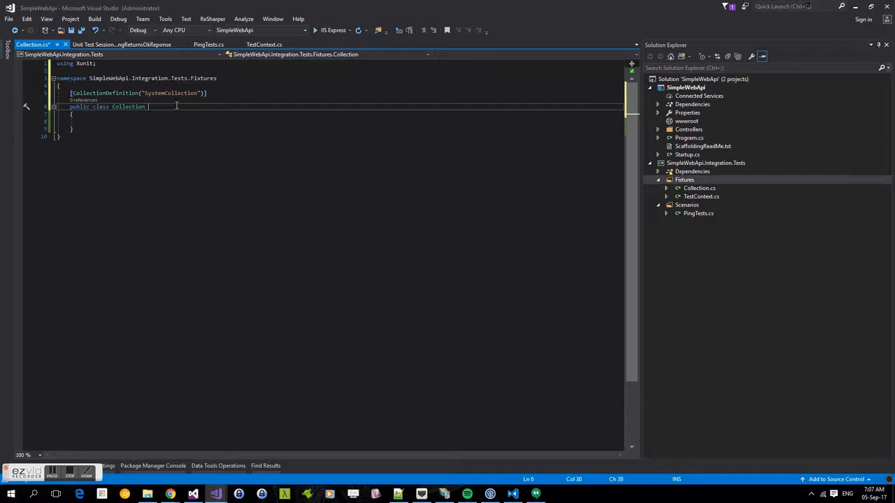
{"action": "type", "text": ": ICollectionFixture<TestContext>"}
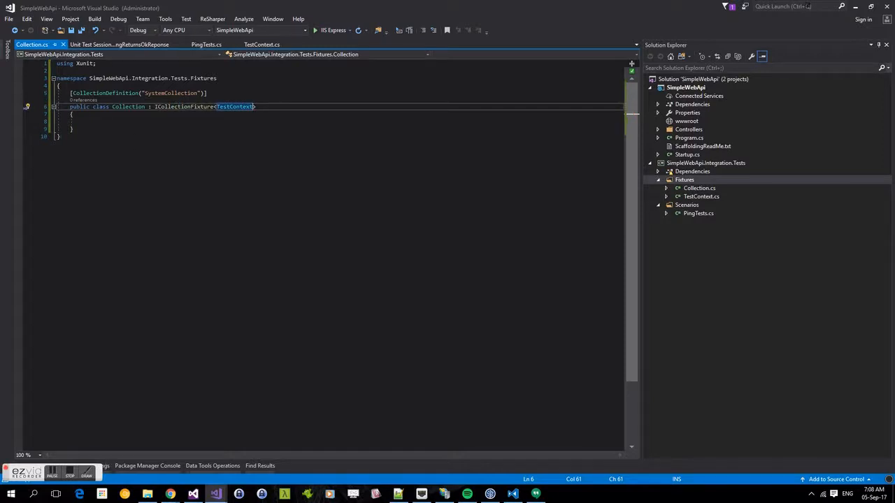
{"action": "left_click", "coordinate": [697, 214]}
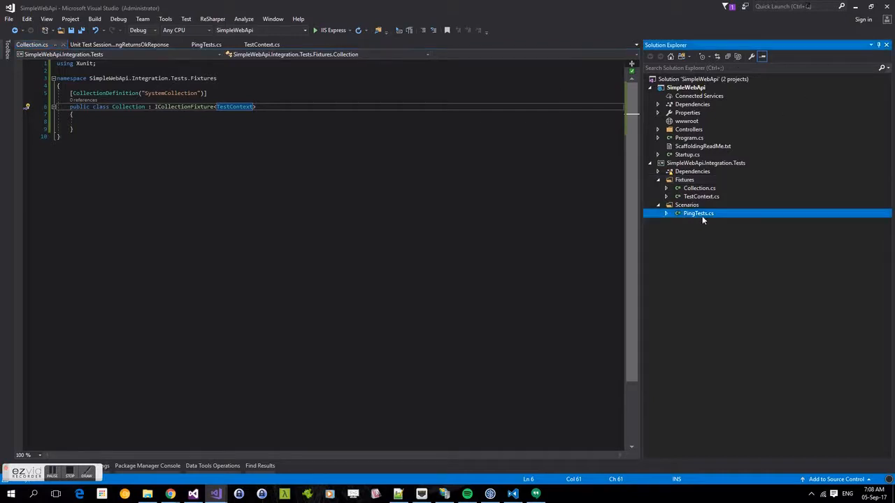
Step: Mark PingTests with [Collection("SystemCollection")] and add a TestContext sut constructor parameter
{"action": "double_click", "coordinate": [698, 214]}
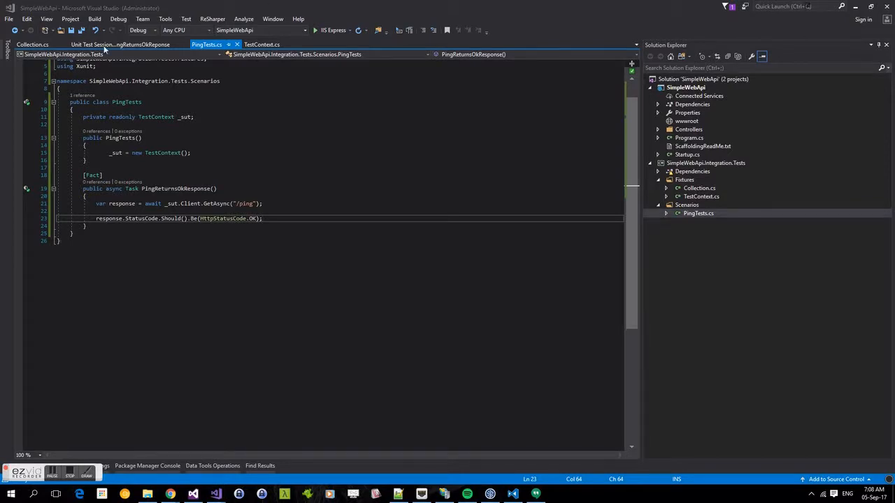
{"action": "type", "text": "[Collection(\"SystemCollection\")]"}
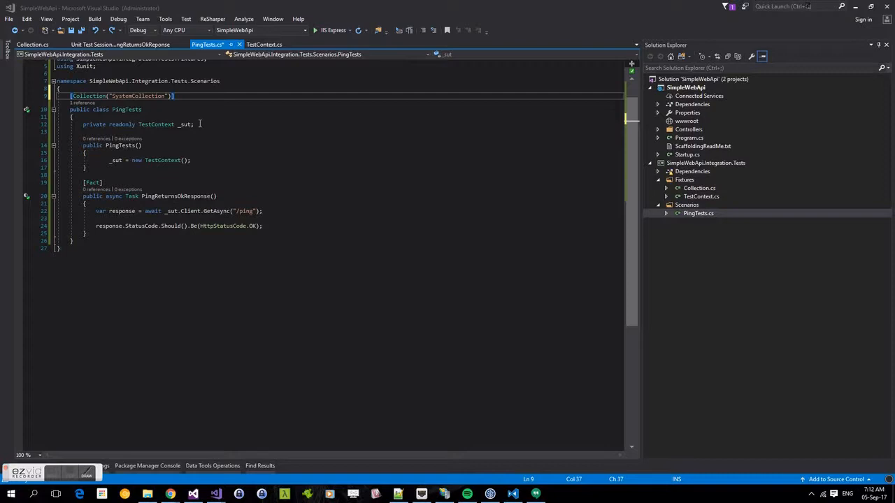
{"action": "left_click", "coordinate": [193, 124]}
{"action": "type", "text": "TestContext sut"}
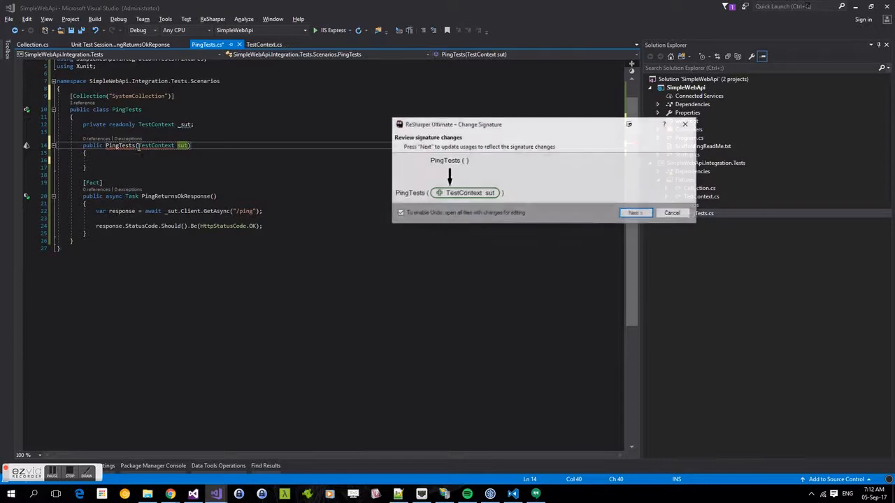
{"action": "left_click", "coordinate": [635, 212]}
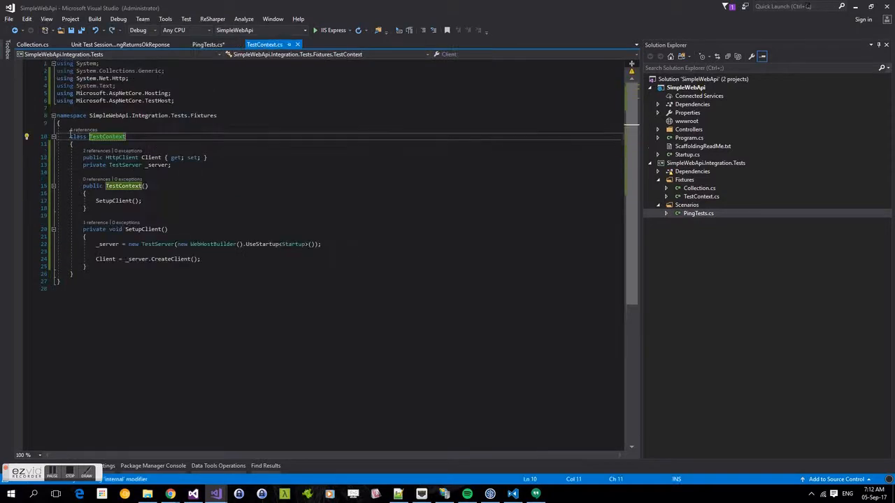
Step: Declare the TestContext class as public, then return to PingTests.cs
{"action": "type", "text": "public"}
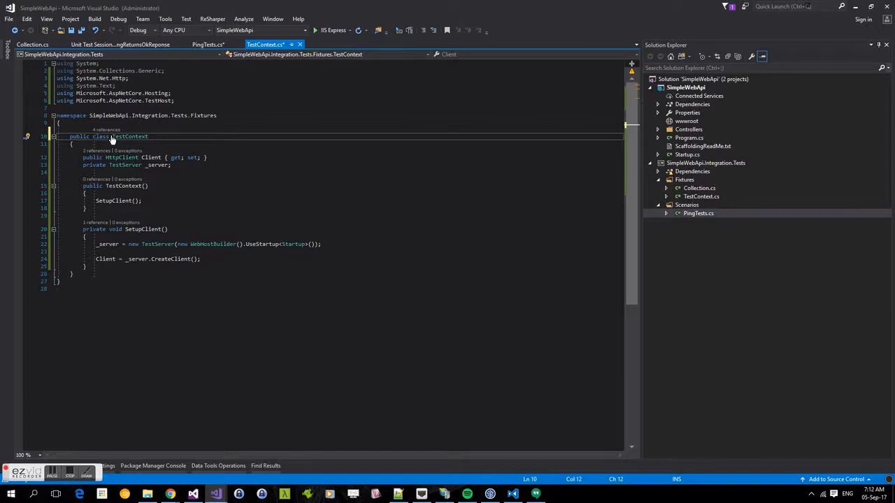
{"action": "left_click", "coordinate": [206, 44]}
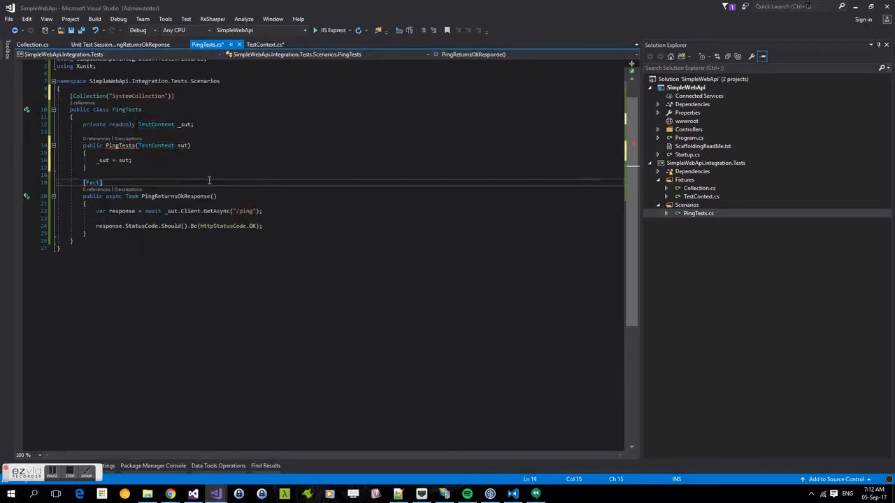
{"action": "mouse_move", "coordinate": [126, 145]}
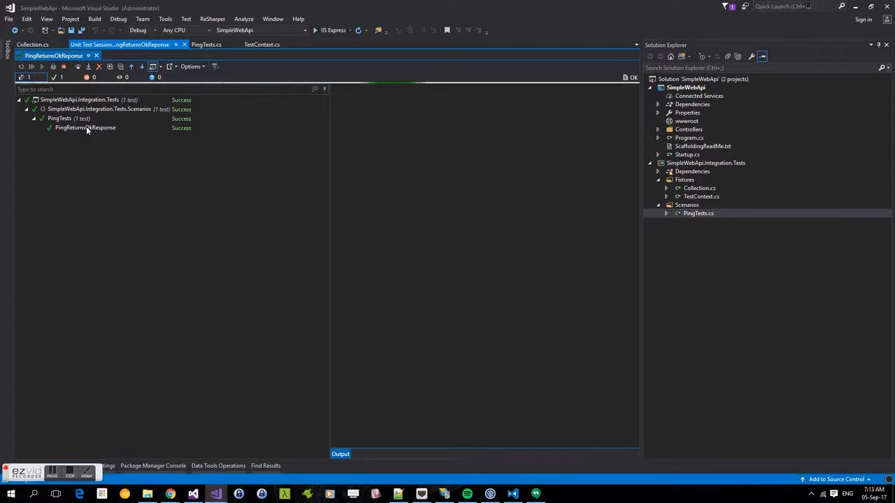
Step: Re-run the PingReturnsOkResponse test from the Unit Test Sessions window
{"action": "left_click", "coordinate": [31, 66]}
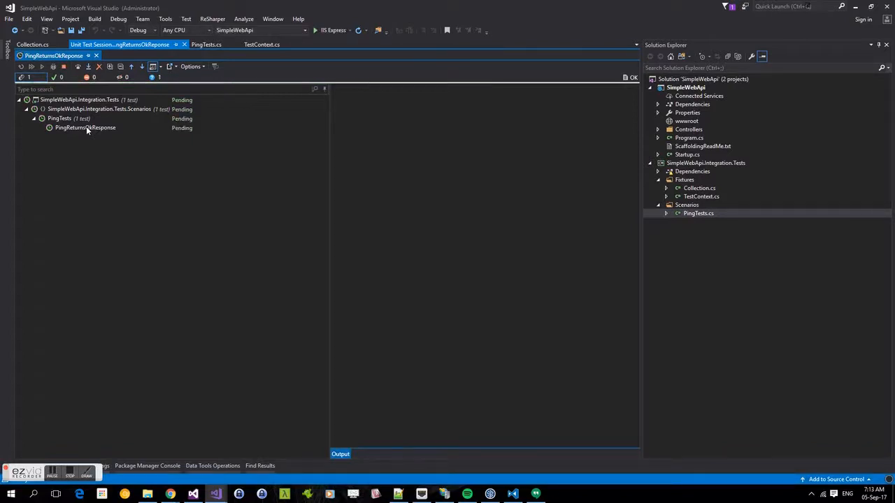